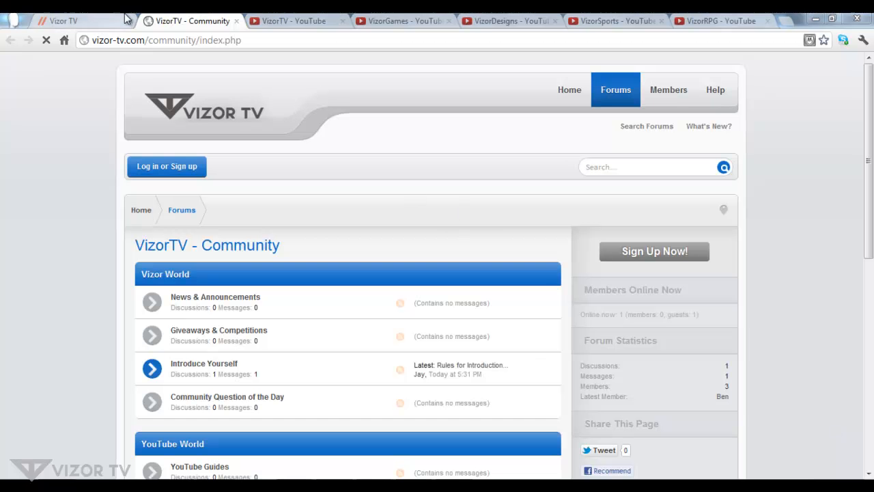
Switch to the Vizor TV home page and scroll its welcome and program sections to the footer.
{"action": "left_click", "coordinate": [62, 21]}
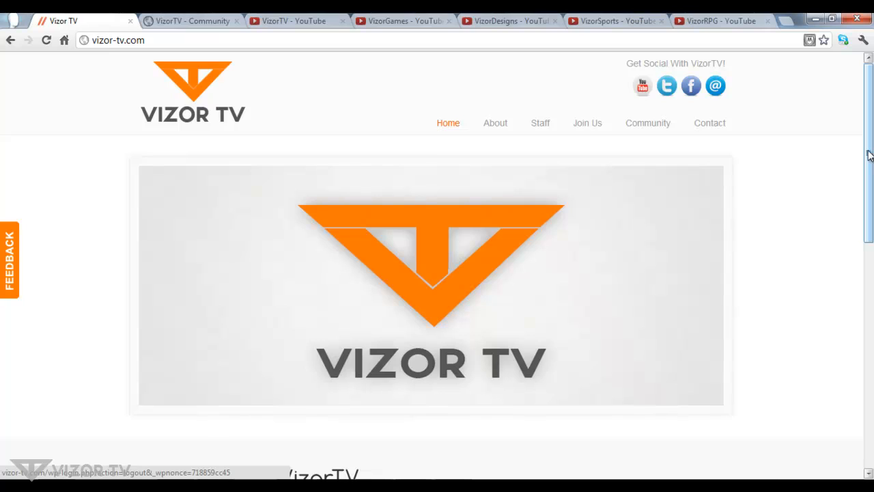
{"action": "mouse_move", "coordinate": [628, 97]}
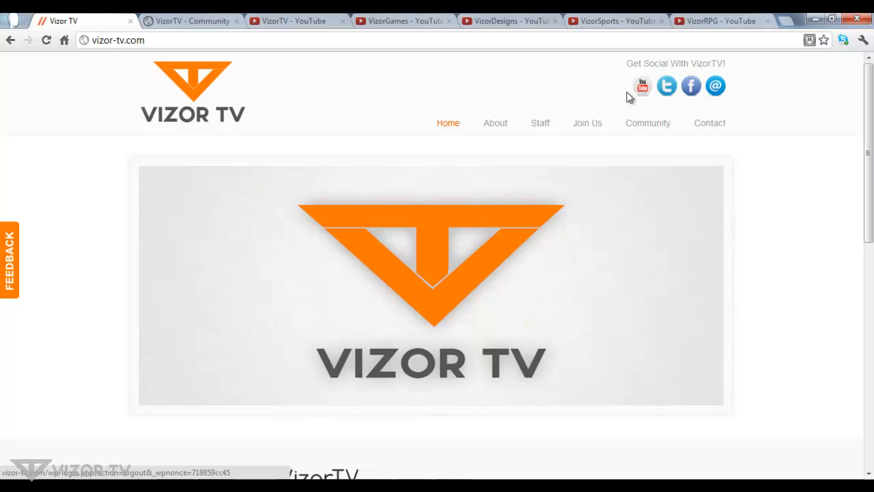
{"action": "mouse_move", "coordinate": [837, 146]}
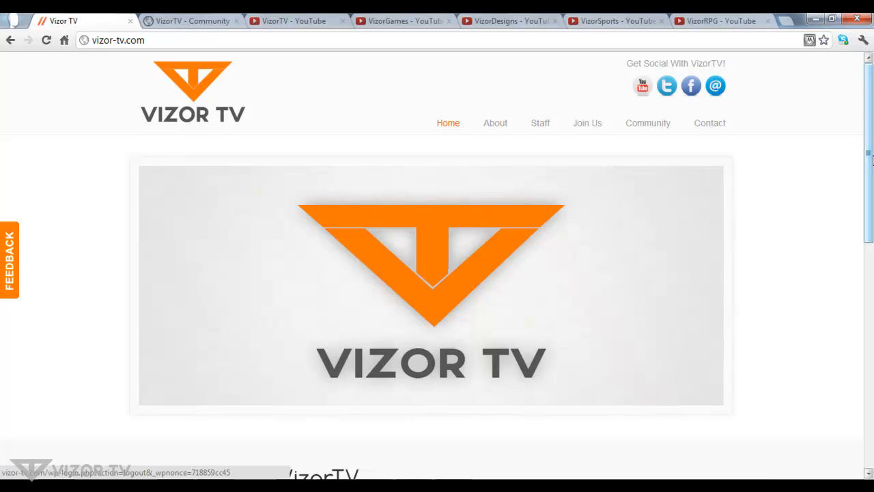
{"action": "scroll", "scroll_direction": "down", "scroll_amount": 3}
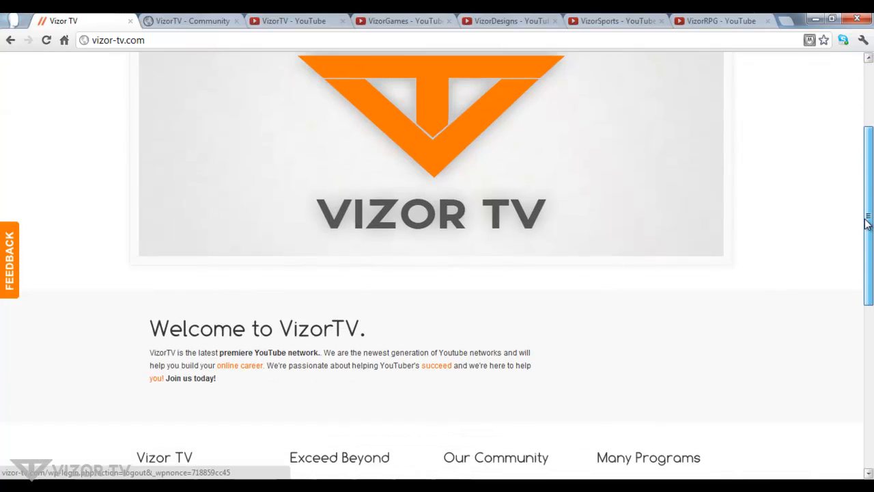
{"action": "scroll", "scroll_direction": "down", "scroll_amount": 3}
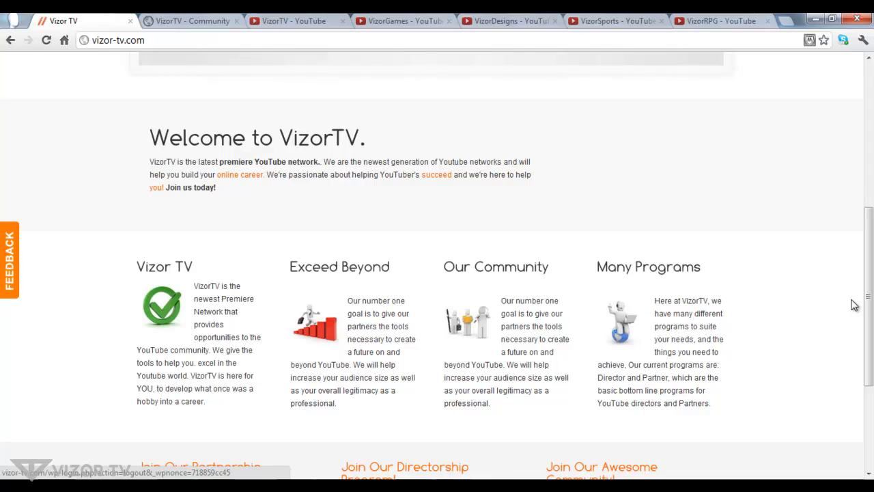
{"action": "scroll", "scroll_direction": "up", "scroll_amount": 3}
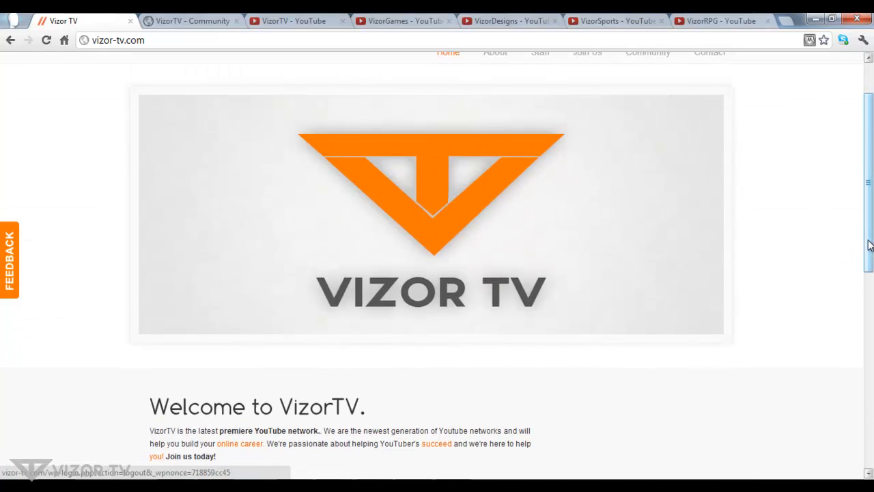
{"action": "scroll", "scroll_direction": "down", "scroll_amount": 3}
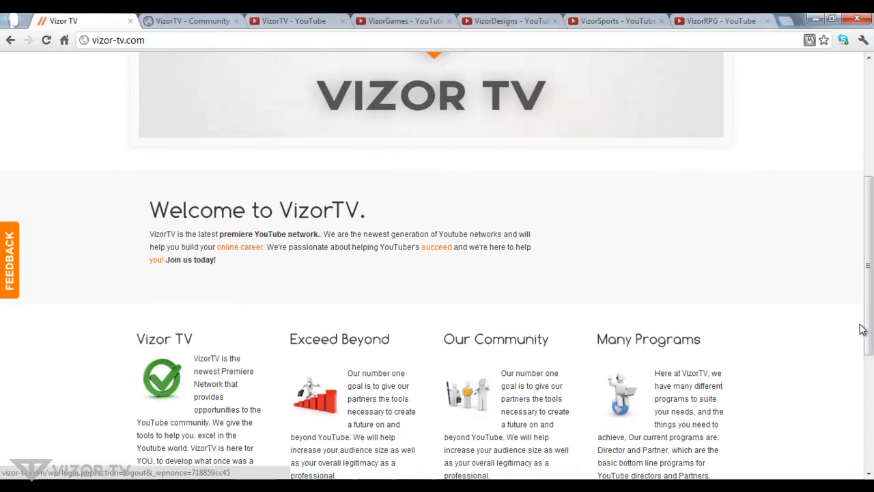
{"action": "scroll", "scroll_direction": "down", "scroll_amount": 3}
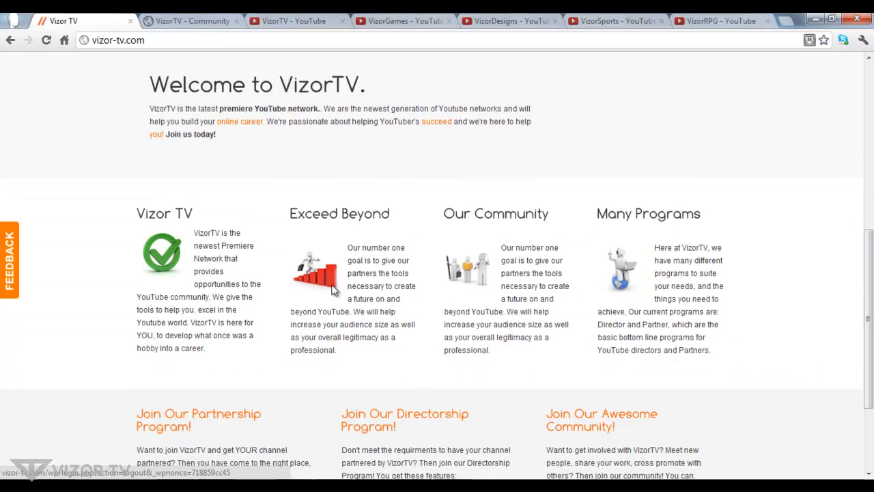
{"action": "mouse_move", "coordinate": [608, 249]}
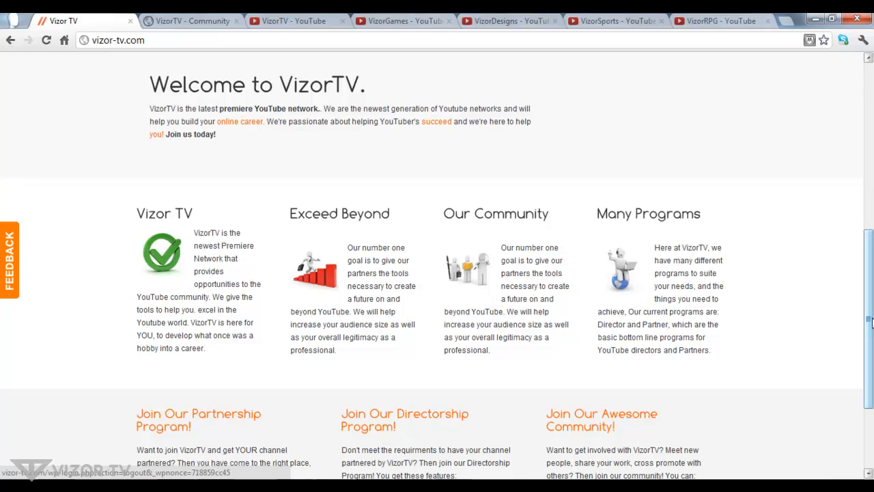
{"action": "scroll", "scroll_direction": "down", "scroll_amount": 3}
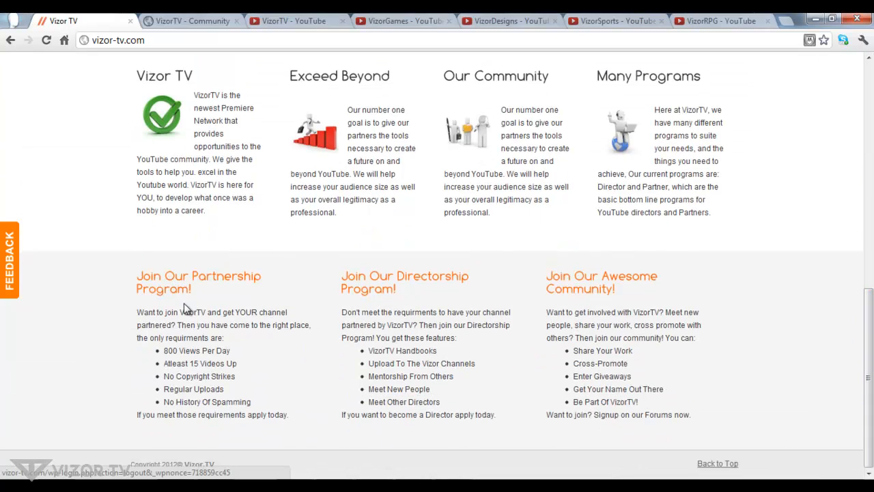
{"action": "mouse_move", "coordinate": [140, 254]}
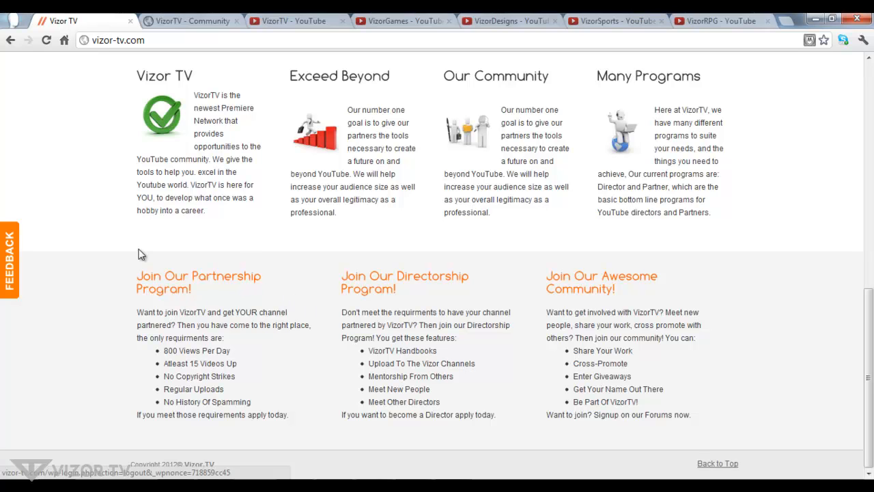
{"action": "mouse_move", "coordinate": [859, 407]}
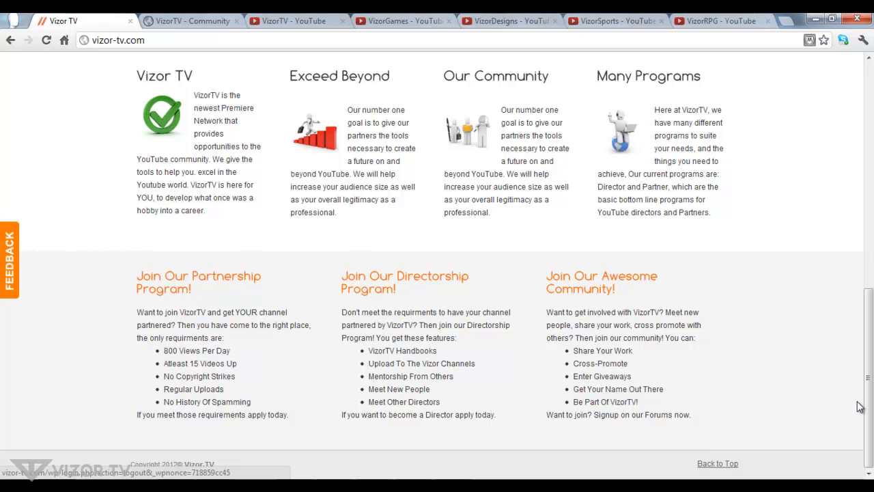
{"action": "scroll", "scroll_direction": "up", "scroll_amount": 3}
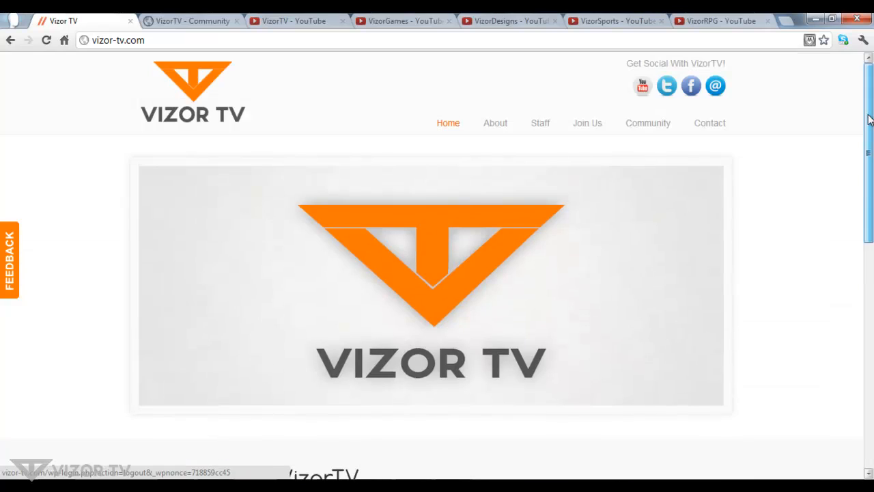
Open the About page and scroll through its network description and mission text.
{"action": "left_click", "coordinate": [495, 123]}
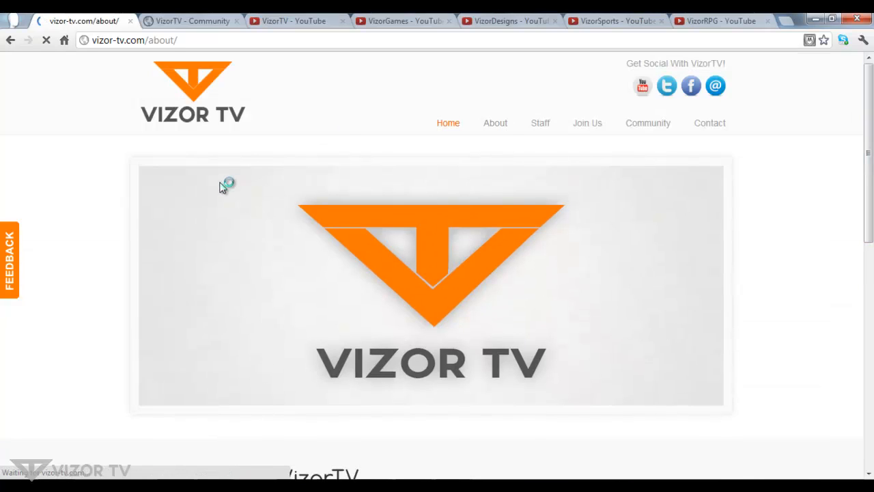
{"action": "left_click", "coordinate": [495, 123]}
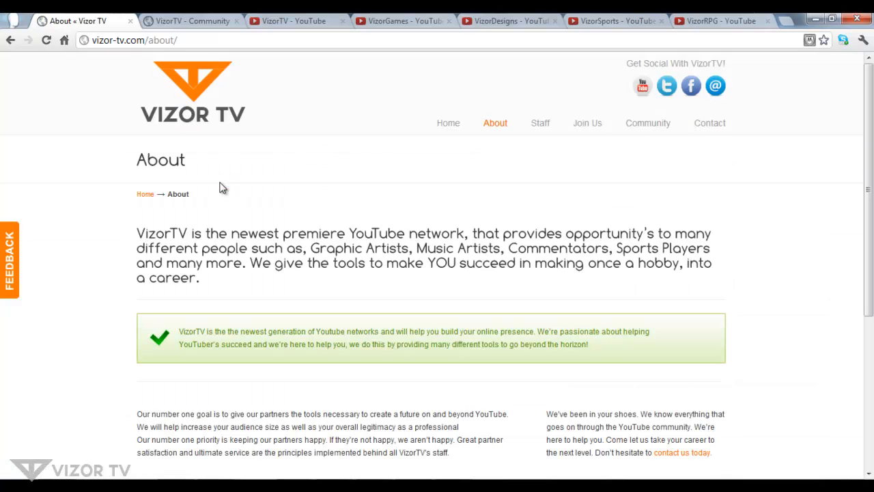
{"action": "scroll", "scroll_direction": "down", "scroll_amount": 3}
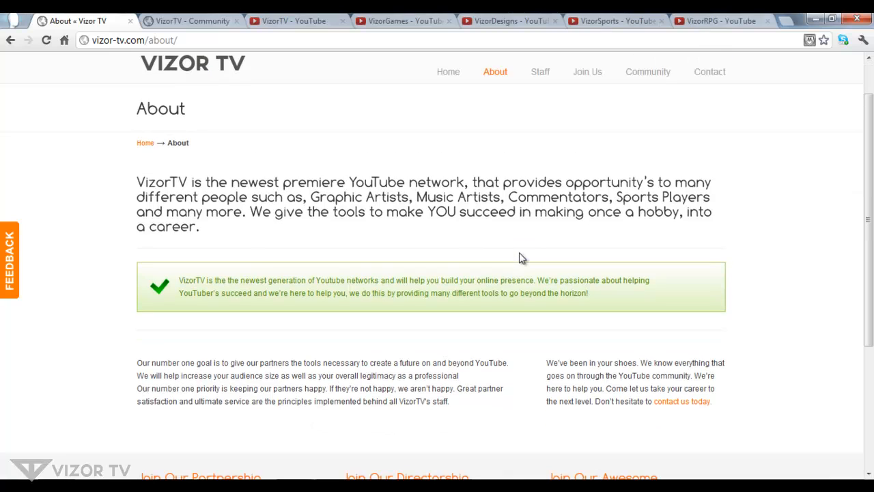
{"action": "scroll", "scroll_direction": "down", "scroll_amount": 3}
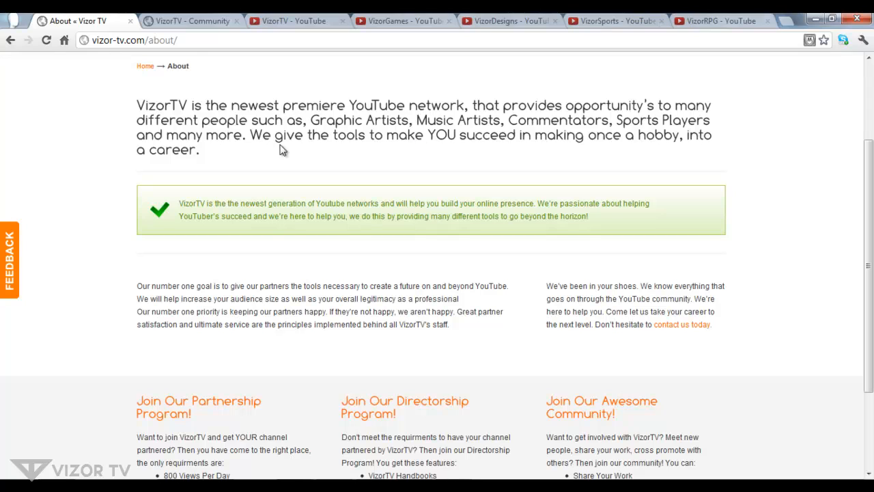
{"action": "mouse_move", "coordinate": [388, 126]}
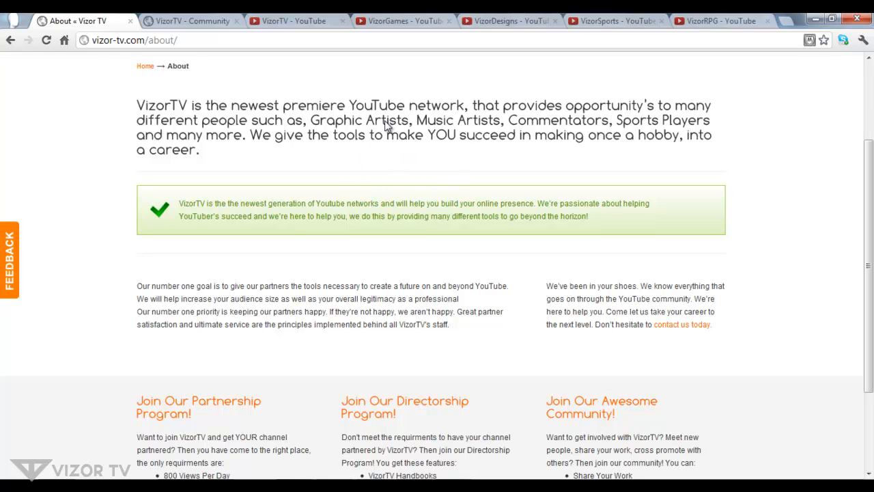
{"action": "mouse_move", "coordinate": [513, 288]}
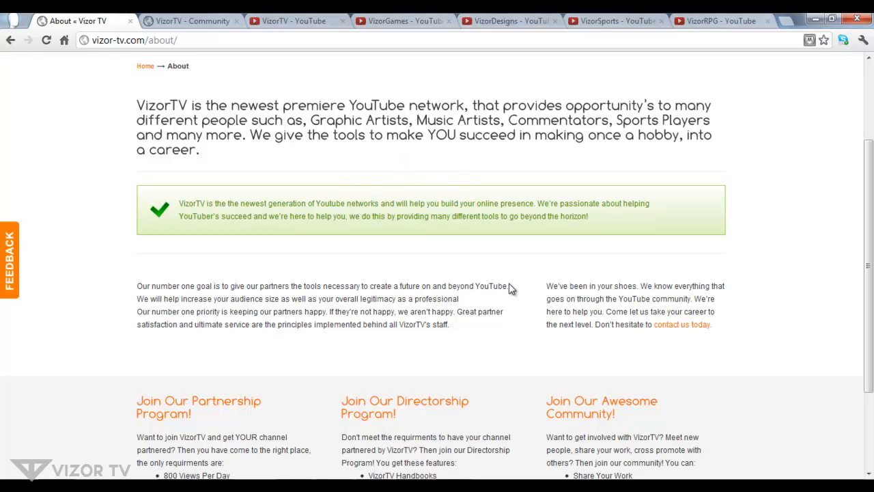
{"action": "scroll", "scroll_direction": "up", "scroll_amount": 3}
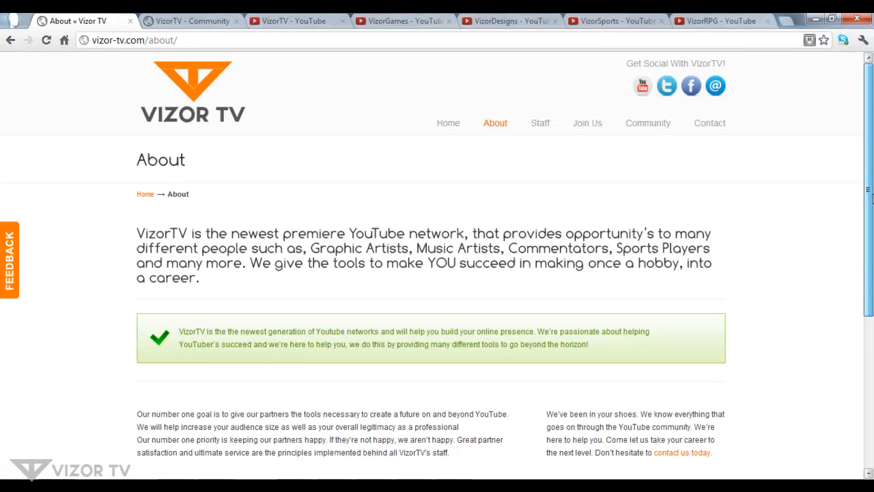
Open the Staff page showing the warning about people falsely claiming to be staff.
{"action": "left_click", "coordinate": [540, 123]}
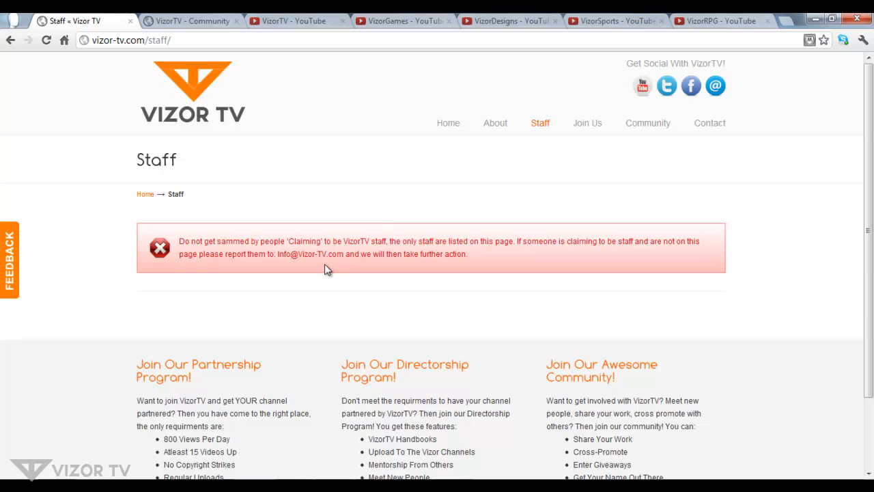
{"action": "mouse_move", "coordinate": [311, 279]}
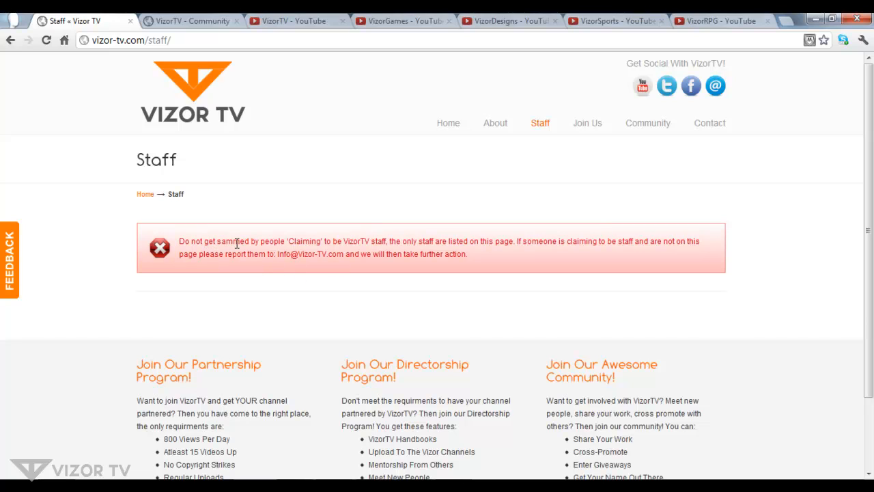
{"action": "mouse_move", "coordinate": [314, 243]}
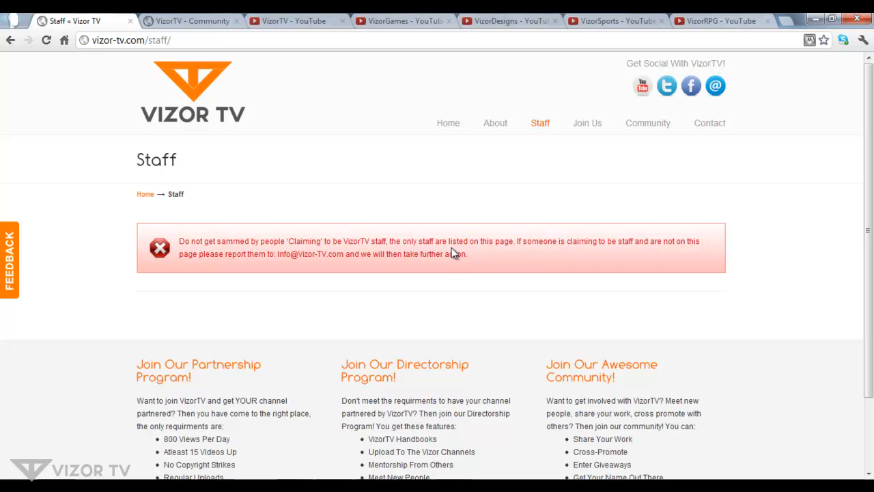
{"action": "mouse_move", "coordinate": [478, 244]}
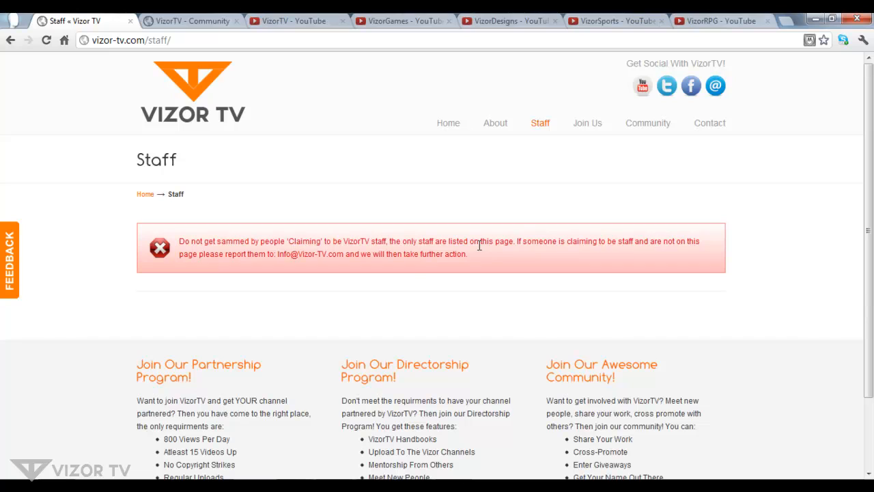
{"action": "mouse_move", "coordinate": [532, 179]}
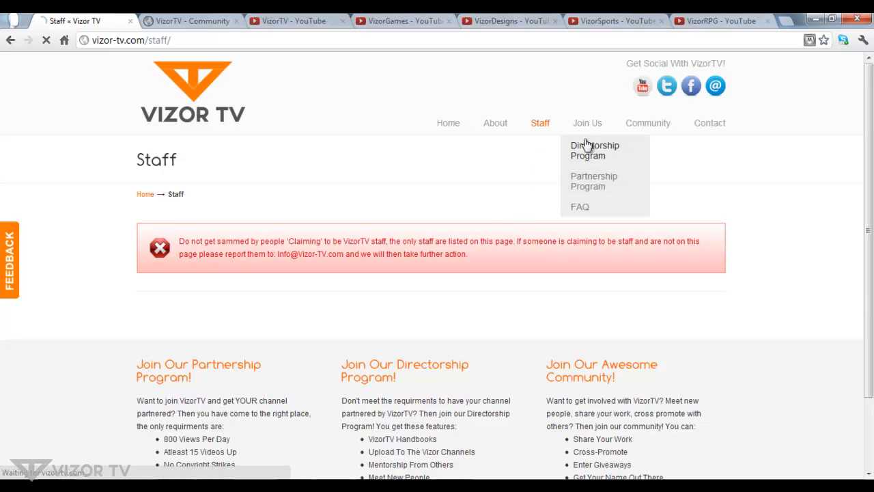
View the Directorship Program application form, then go to the Partnership Program page.
{"action": "left_click", "coordinate": [594, 151]}
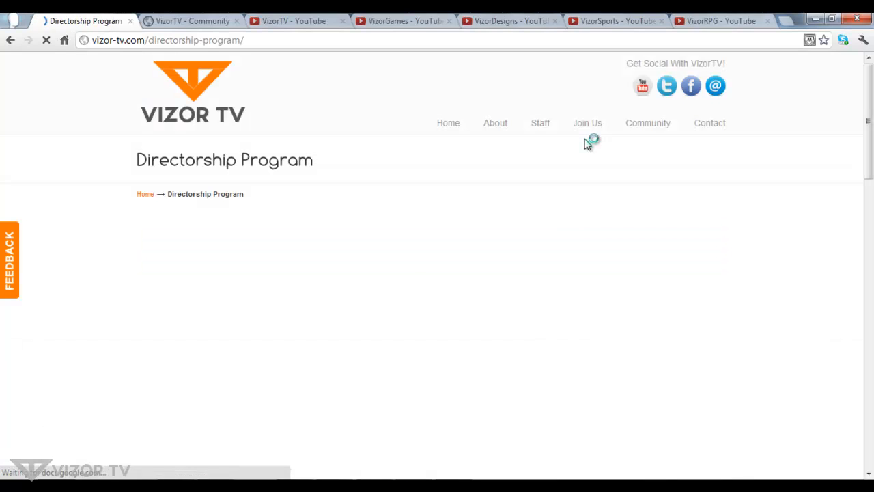
{"action": "scroll", "scroll_direction": "down", "scroll_amount": 3}
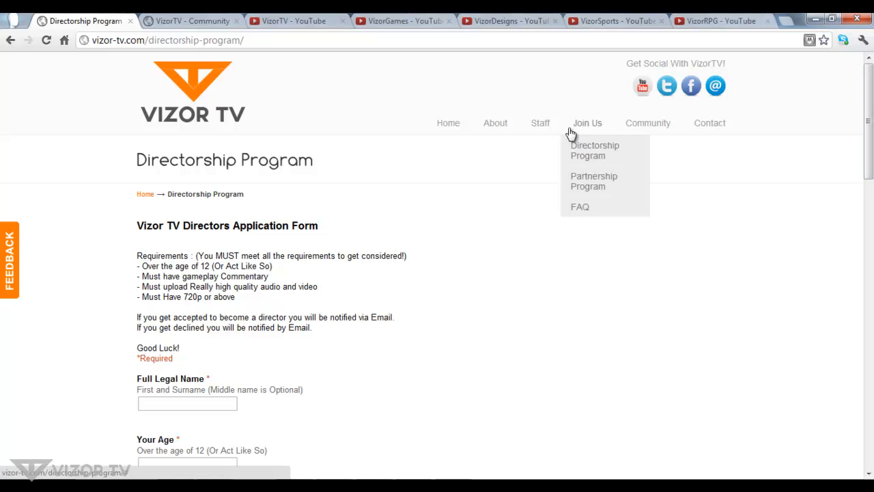
{"action": "left_click", "coordinate": [593, 181]}
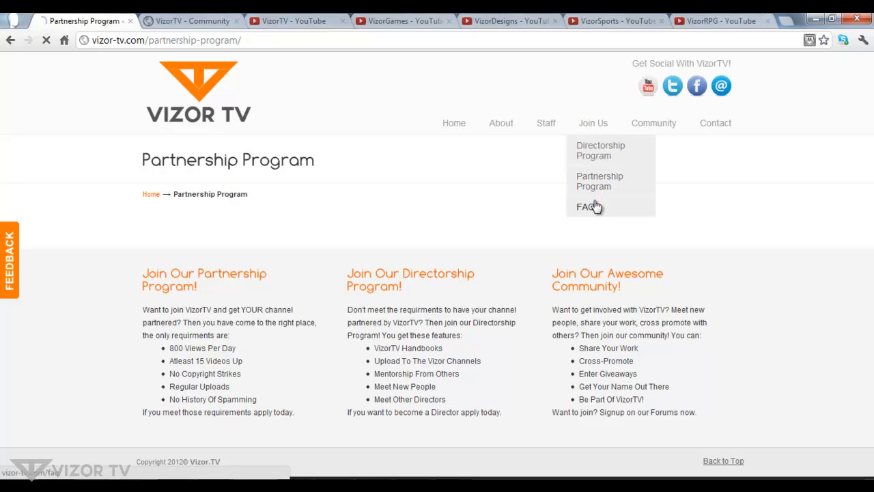
Open the FAQ page listing Partnership questions on payment, CPM rates and revenues.
{"action": "left_click", "coordinate": [586, 207]}
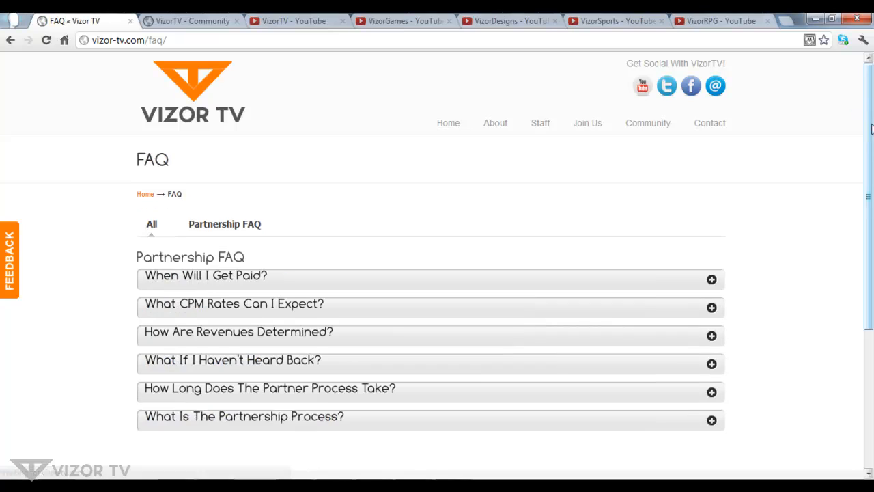
{"action": "mouse_move", "coordinate": [229, 265]}
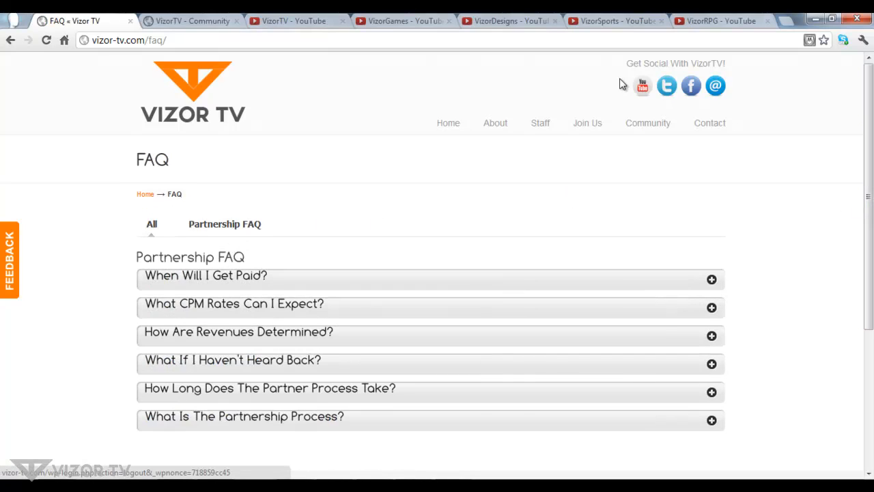
{"action": "mouse_move", "coordinate": [704, 127]}
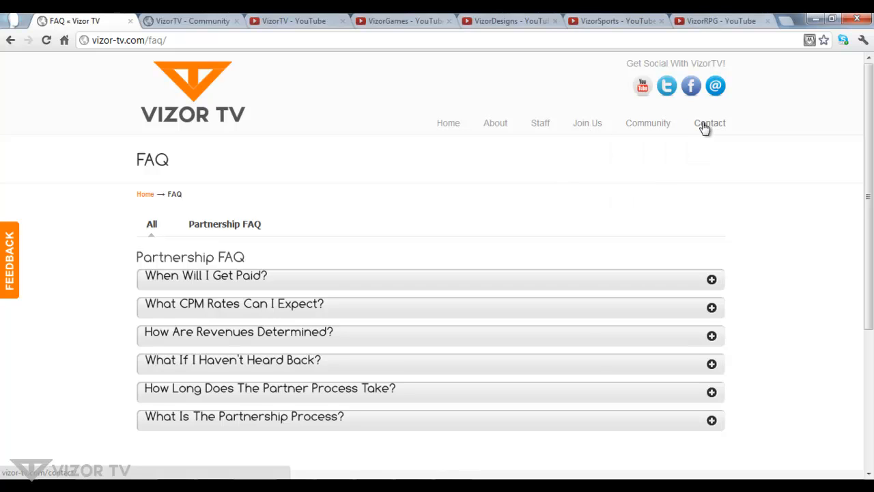
Open the Contact page, clear a stray selection, and scroll to the email form and back.
{"action": "left_click", "coordinate": [709, 123]}
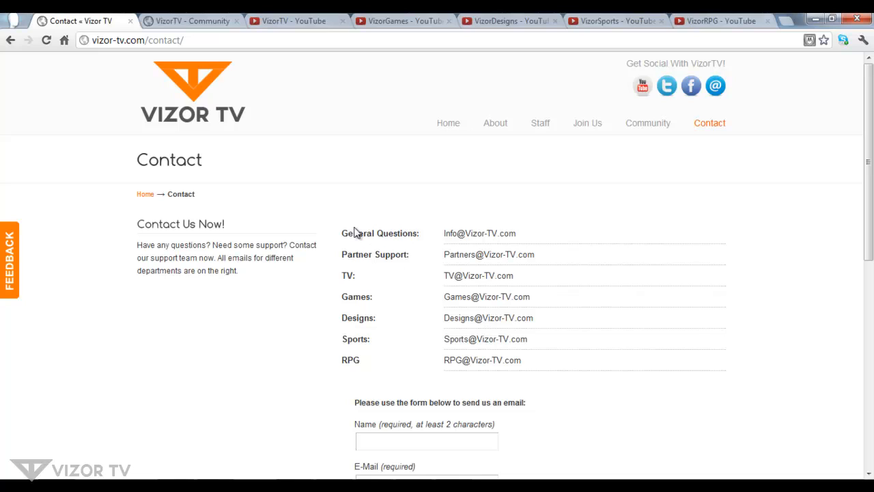
{"action": "mouse_move", "coordinate": [468, 254]}
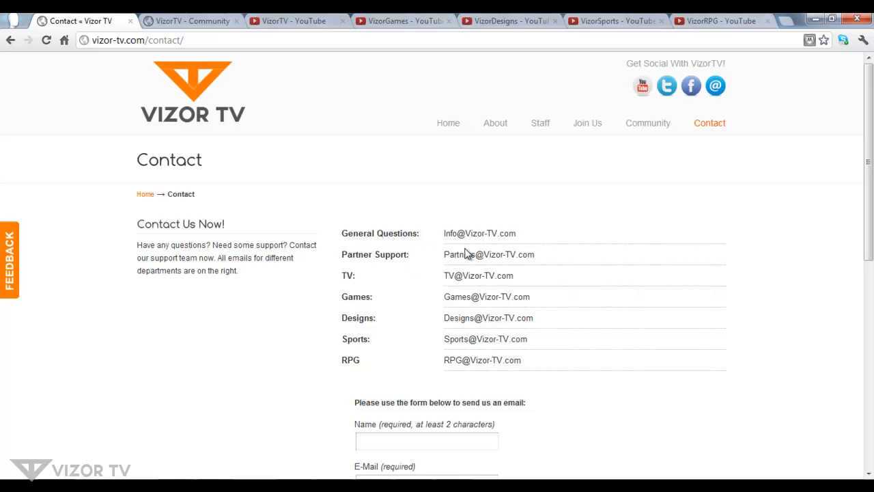
{"action": "mouse_move", "coordinate": [523, 259]}
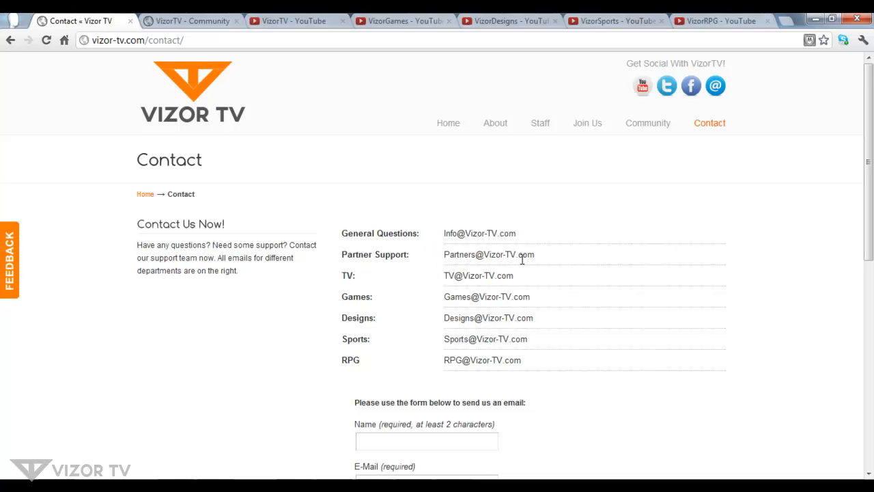
{"action": "mouse_move", "coordinate": [514, 293]}
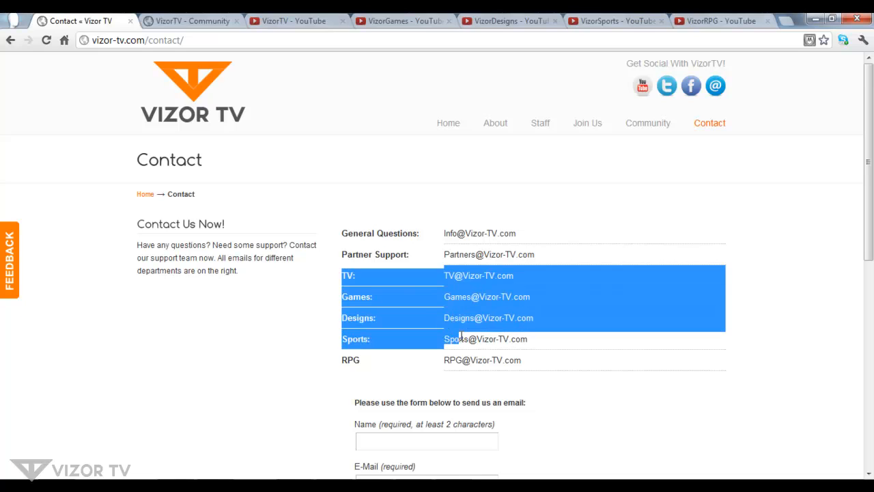
{"action": "left_click", "coordinate": [380, 286]}
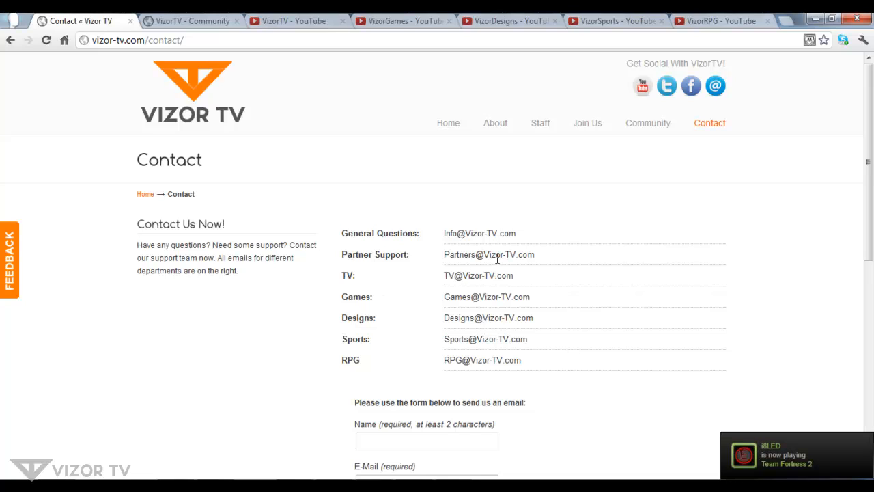
{"action": "mouse_move", "coordinate": [549, 323]}
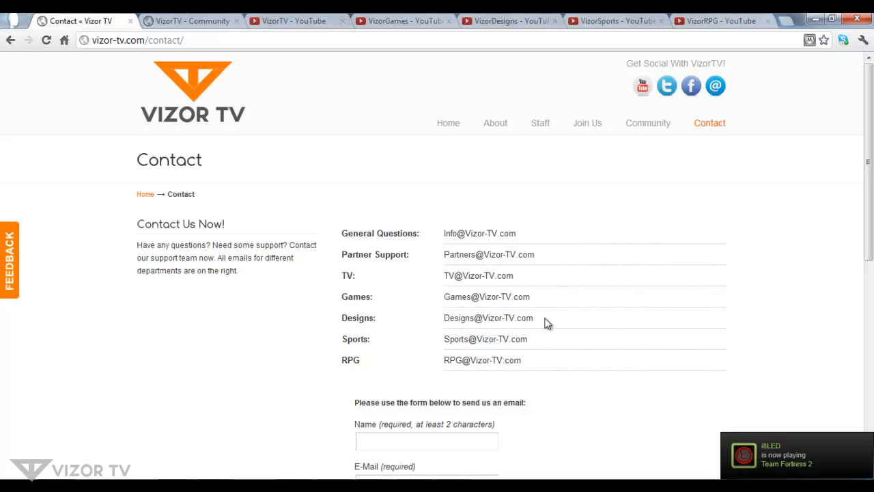
{"action": "mouse_move", "coordinate": [822, 288]}
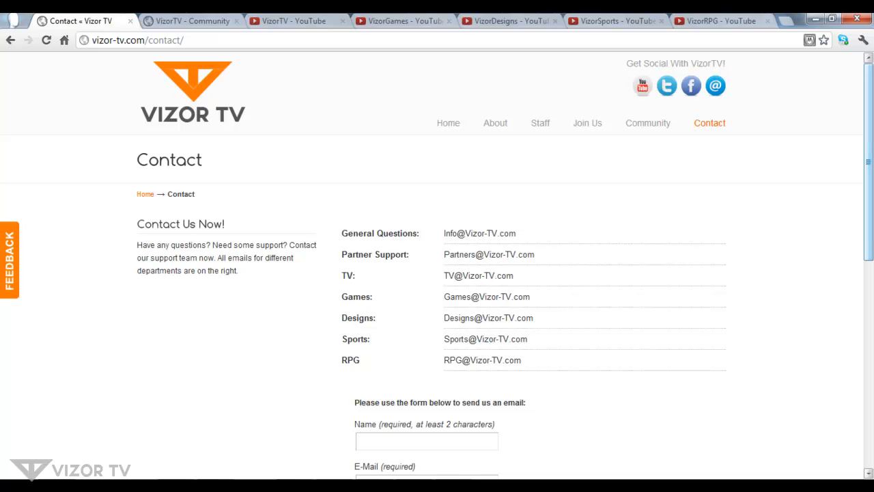
{"action": "scroll", "scroll_direction": "down", "scroll_amount": 3}
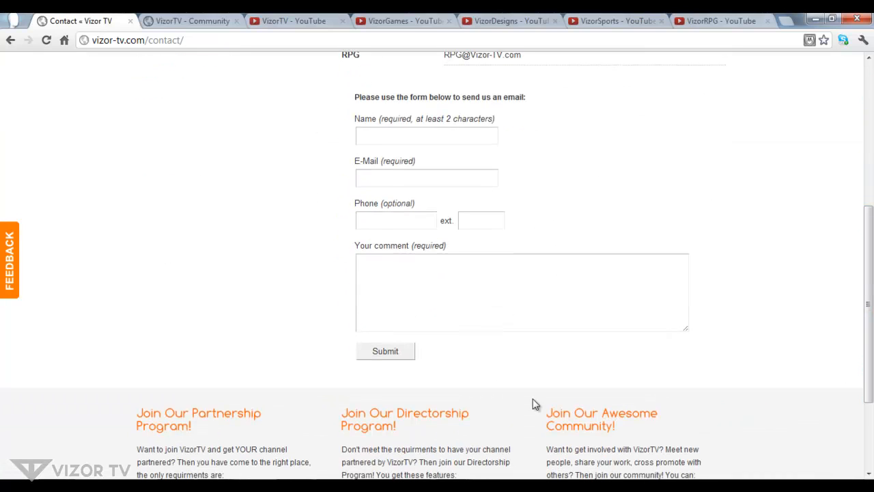
{"action": "scroll", "scroll_direction": "up", "scroll_amount": 3}
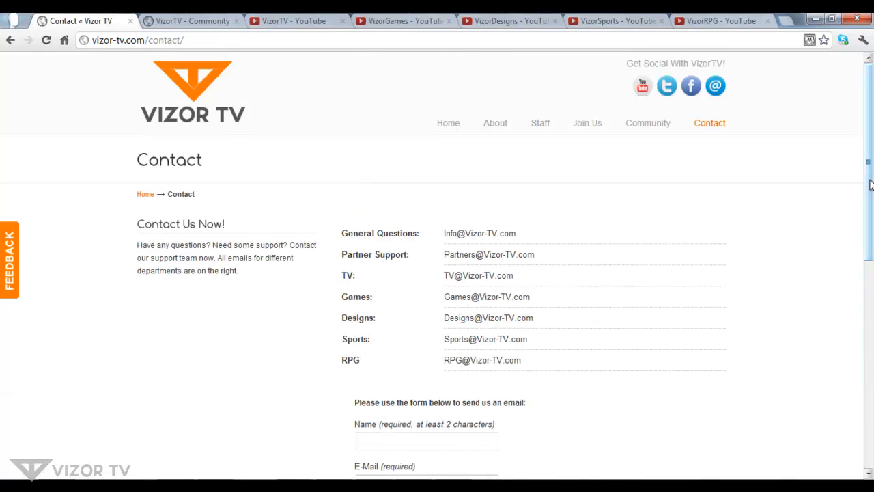
{"action": "mouse_move", "coordinate": [647, 123]}
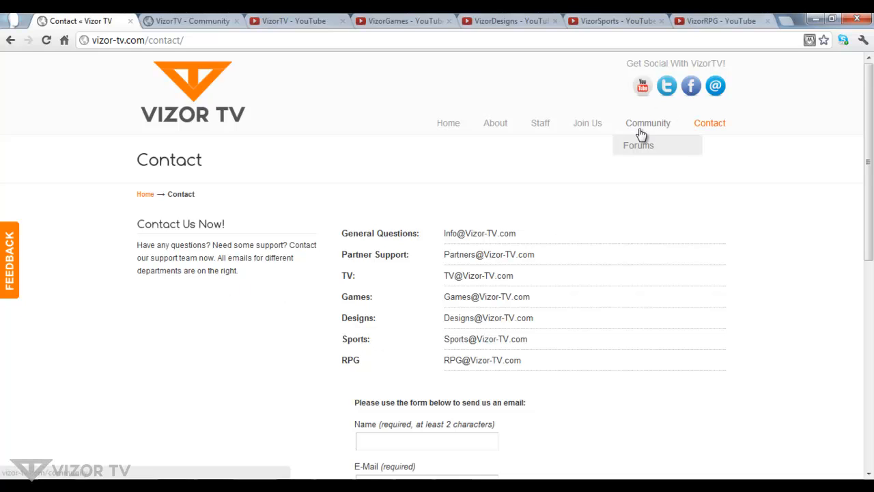
{"action": "mouse_move", "coordinate": [642, 85]}
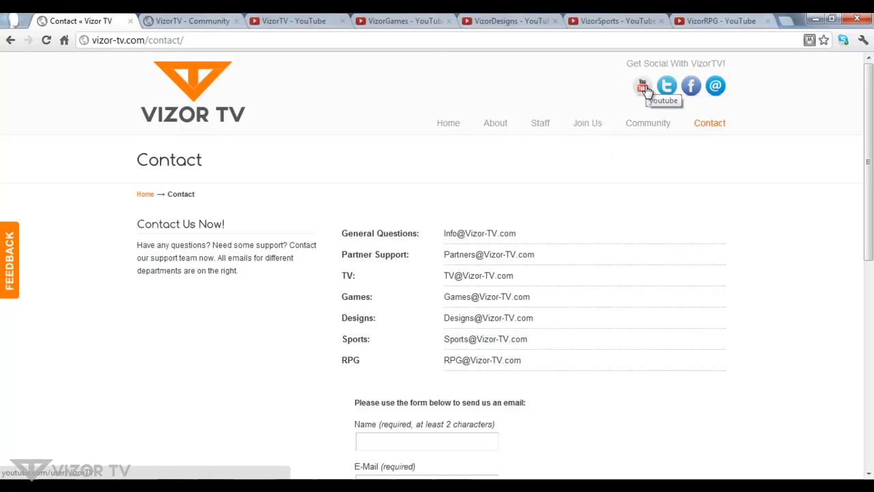
{"action": "mouse_move", "coordinate": [691, 86]}
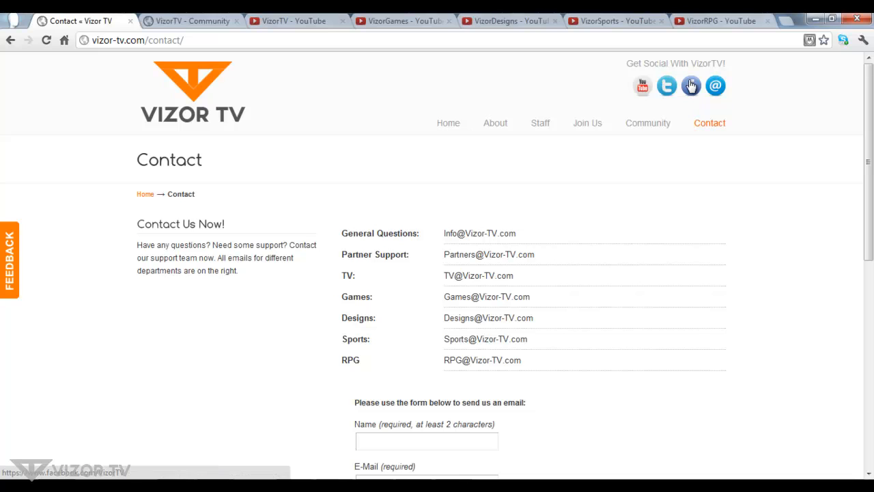
{"action": "scroll", "scroll_direction": "down", "scroll_amount": 3}
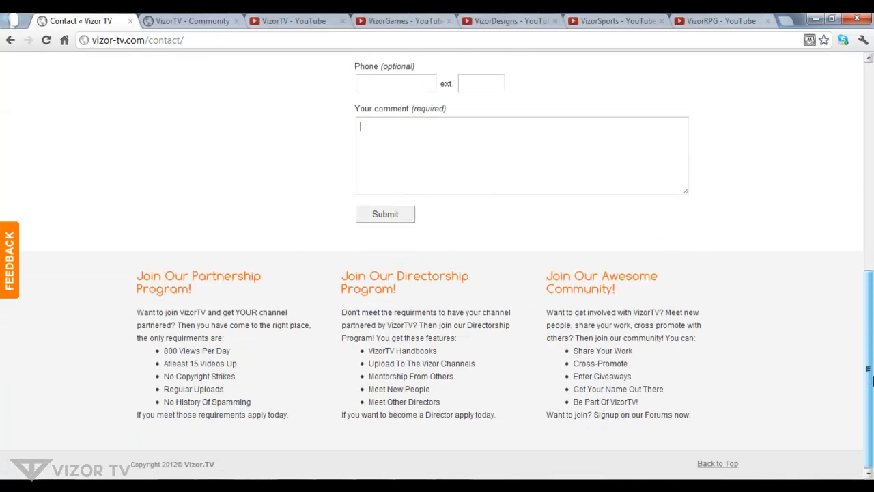
{"action": "scroll", "scroll_direction": "up", "scroll_amount": 3}
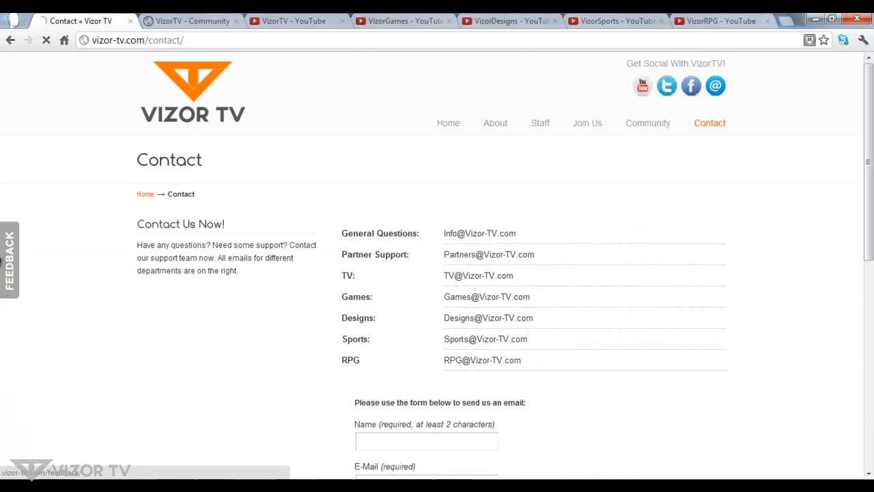
Open the VizorTV Feedback Form from the FEEDBACK tab and scroll through its questions.
{"action": "left_click", "coordinate": [9, 260]}
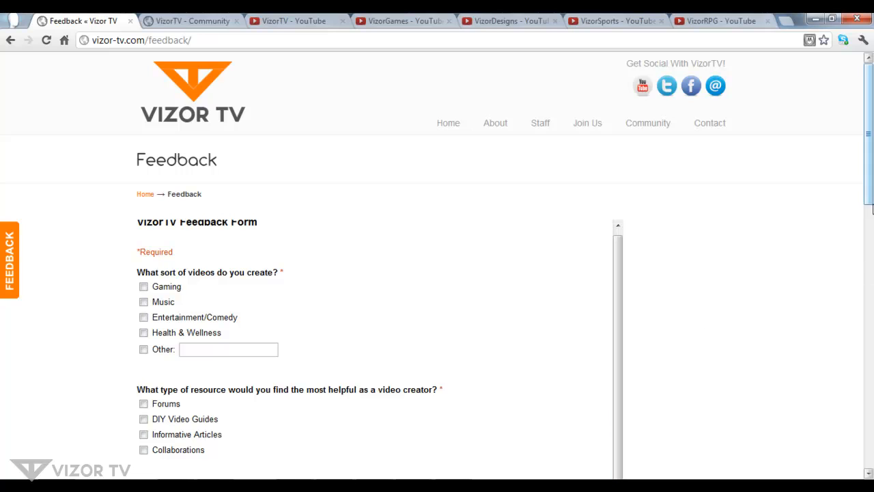
{"action": "scroll", "scroll_direction": "down", "scroll_amount": 3}
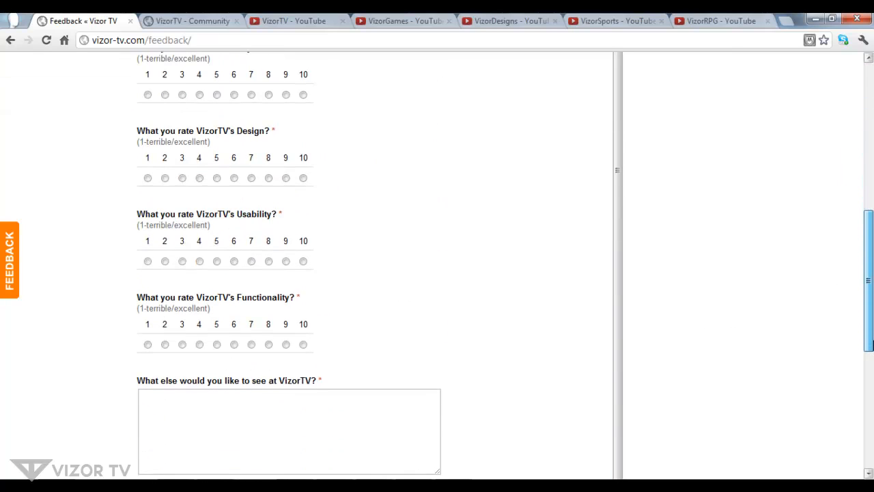
{"action": "scroll", "scroll_direction": "up", "scroll_amount": 3}
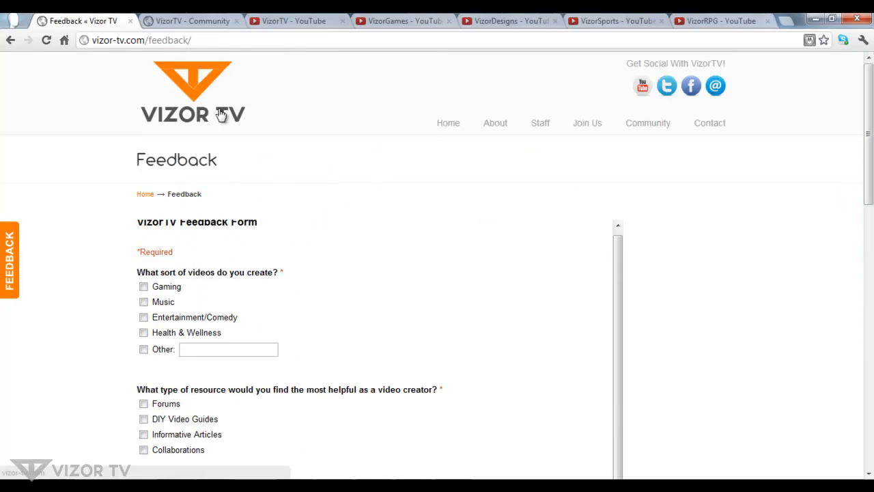
Switch to the VizorTV - Community tab and scroll through the forum sections.
{"action": "left_click", "coordinate": [191, 20]}
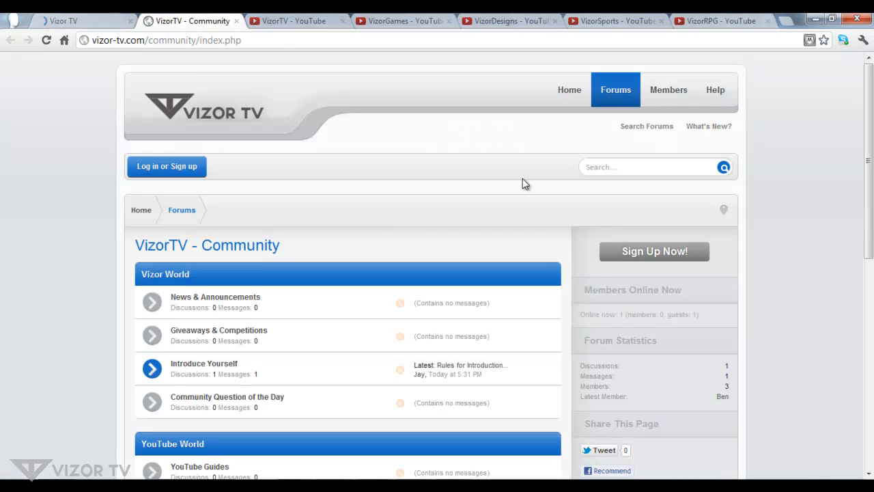
{"action": "scroll", "scroll_direction": "down", "scroll_amount": 3}
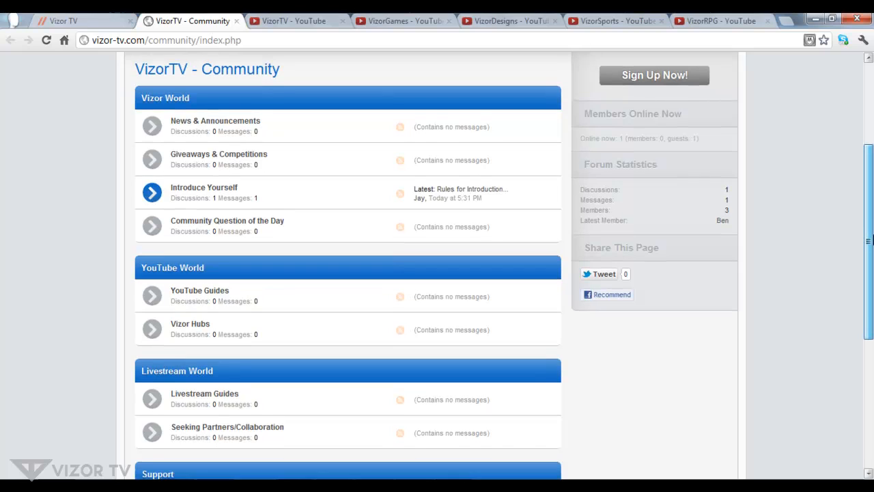
{"action": "scroll", "scroll_direction": "up", "scroll_amount": 3}
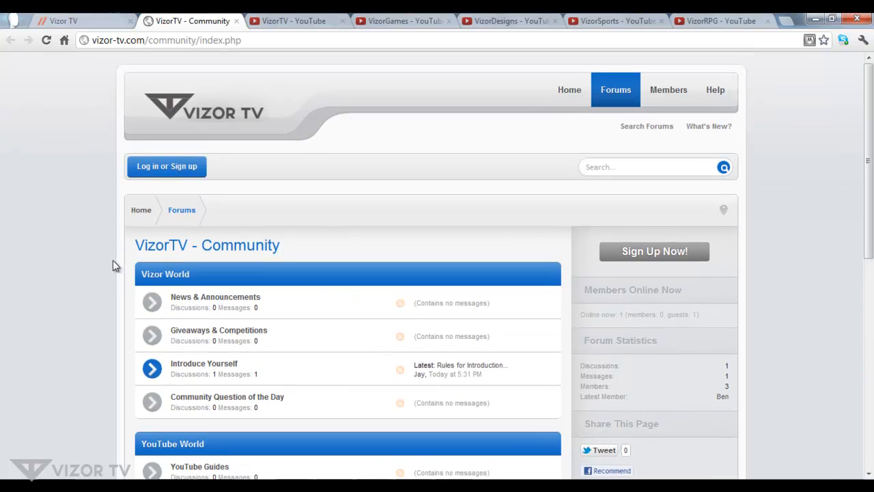
Log in to the forum as 'Jay' with the password, keeping the session logged in.
{"action": "left_click", "coordinate": [166, 166]}
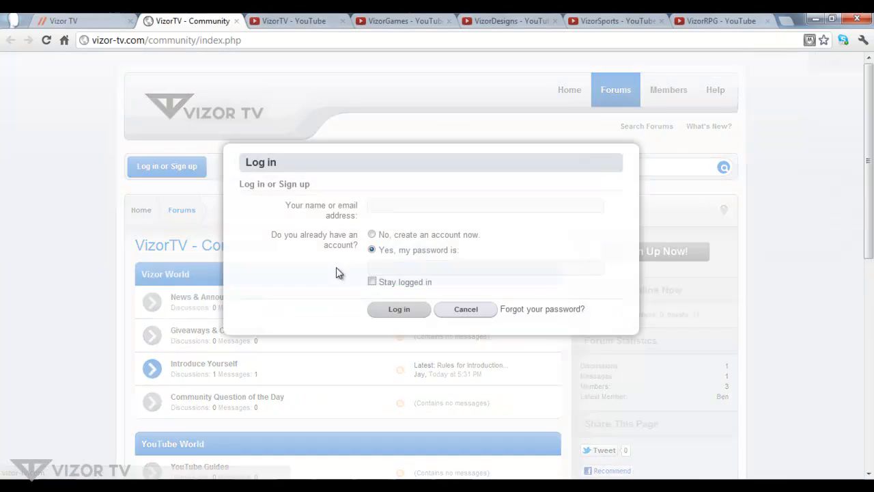
{"action": "mouse_move", "coordinate": [455, 224]}
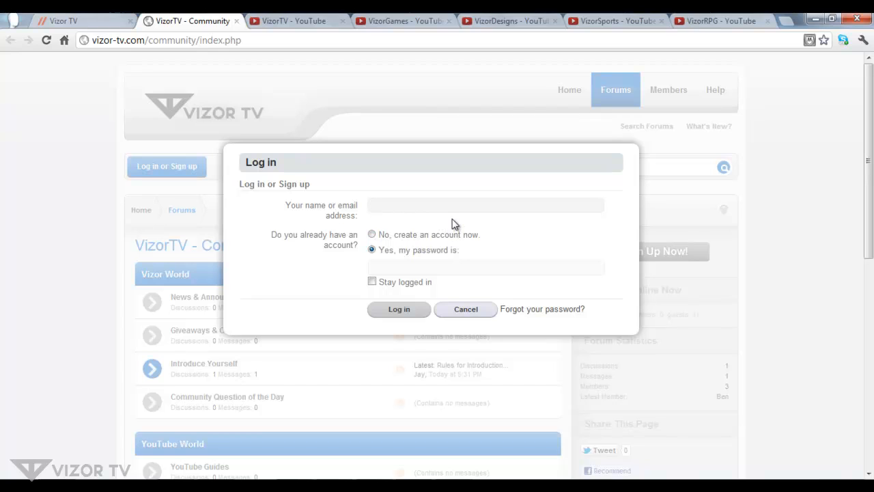
{"action": "type", "text": "Jay"}
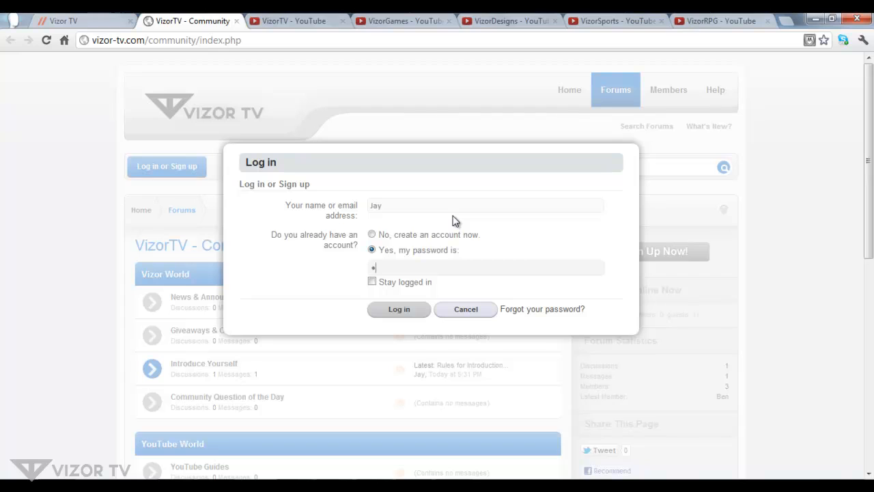
{"action": "type", "text": "password"}
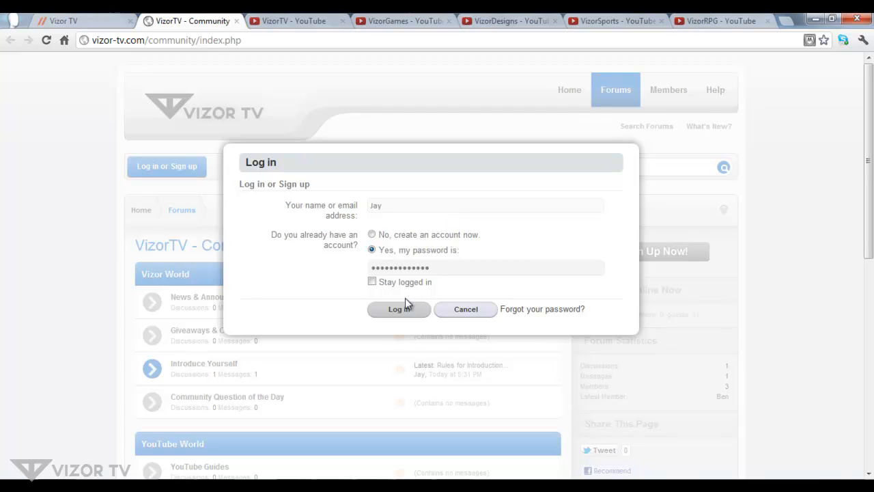
{"action": "left_click", "coordinate": [372, 282]}
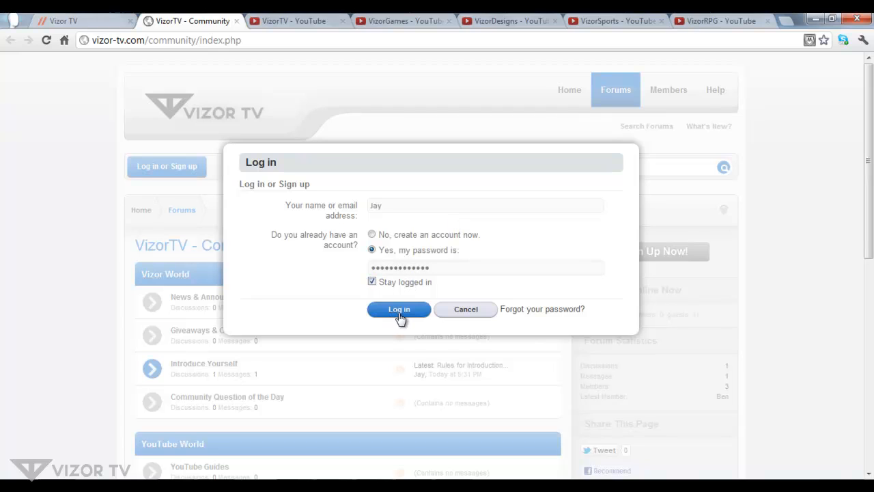
{"action": "left_click", "coordinate": [399, 309]}
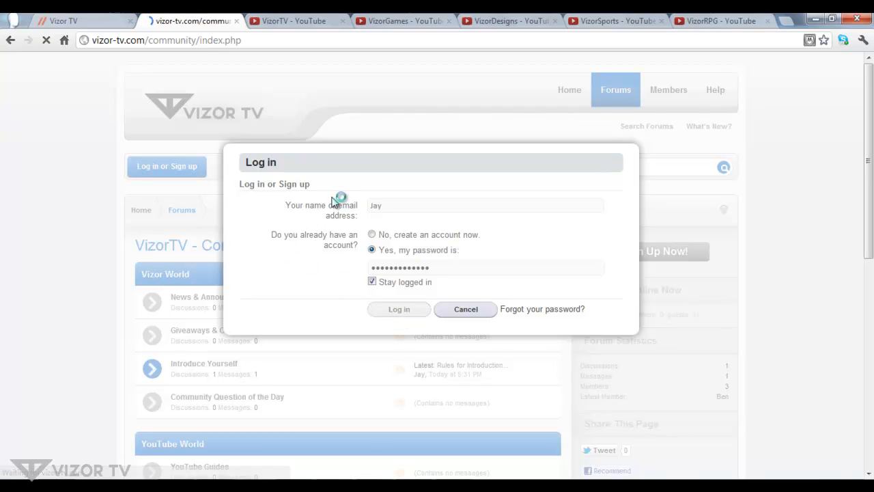
Open the account's Personal Details settings, scroll through them, and reload the page.
{"action": "left_click", "coordinate": [399, 308]}
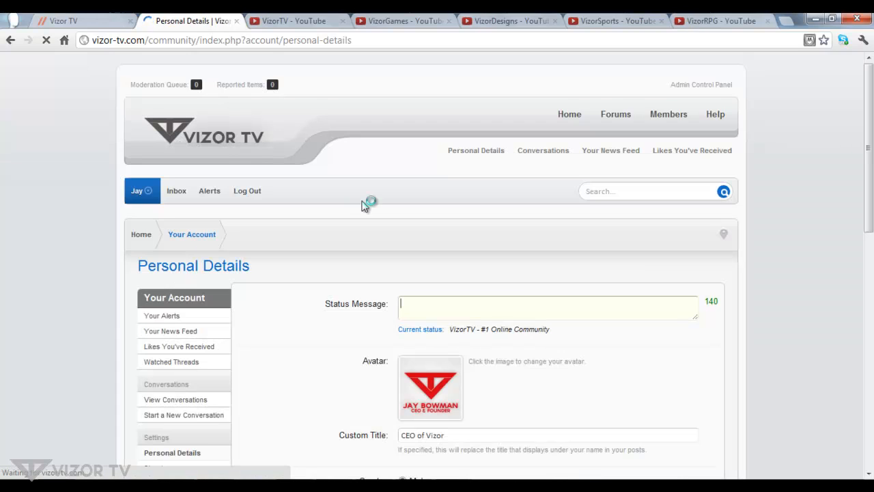
{"action": "scroll", "scroll_direction": "down", "scroll_amount": 3}
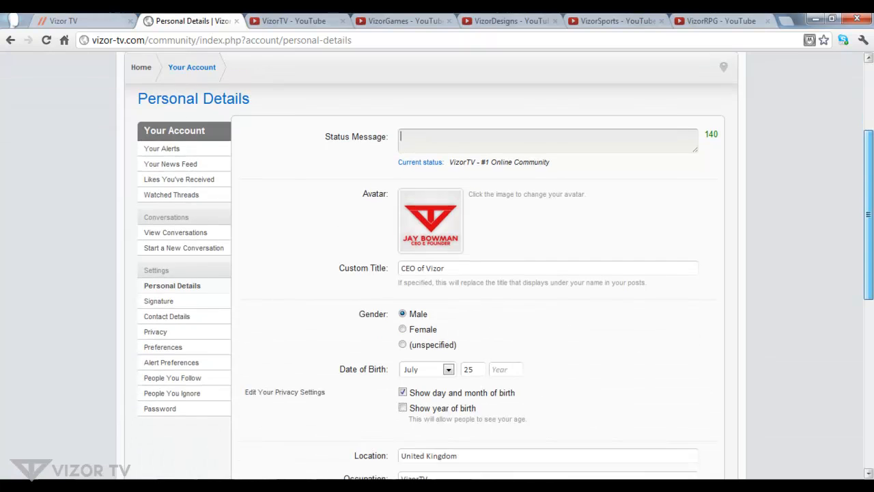
{"action": "left_click", "coordinate": [140, 189]}
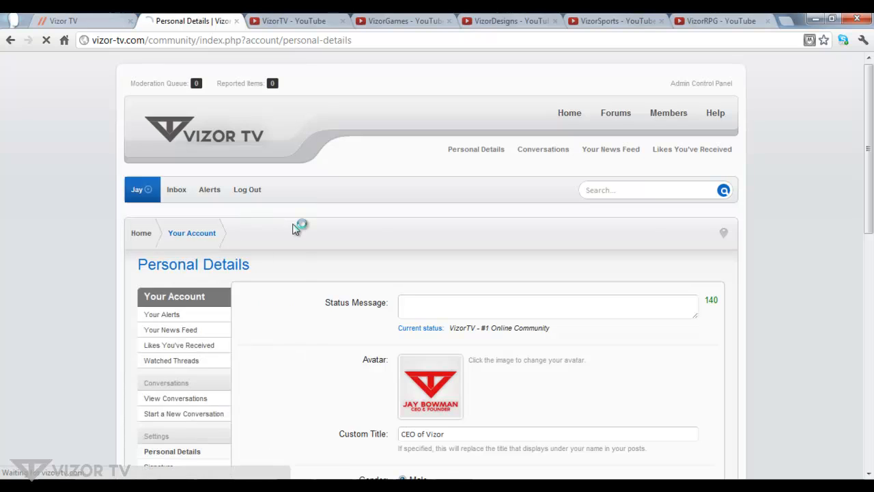
Open Jay's member profile and scroll through its title, stats and profile posts.
{"action": "left_click", "coordinate": [137, 189]}
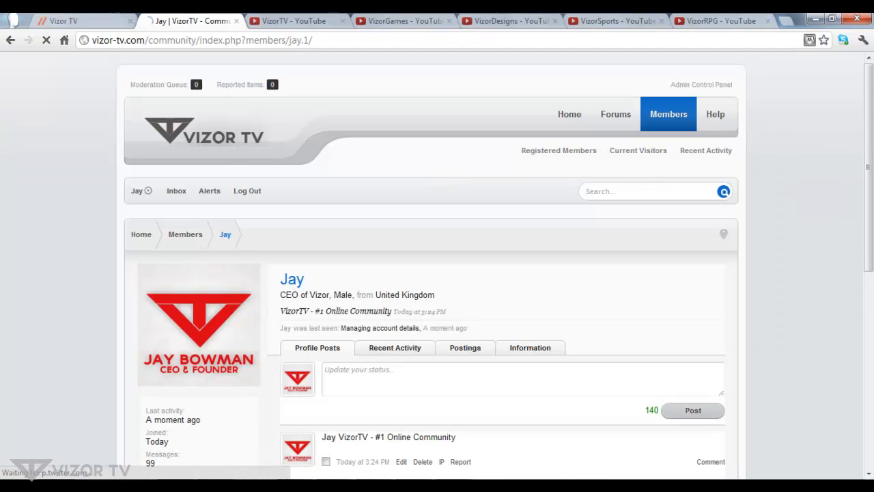
{"action": "scroll", "scroll_direction": "down", "scroll_amount": 3}
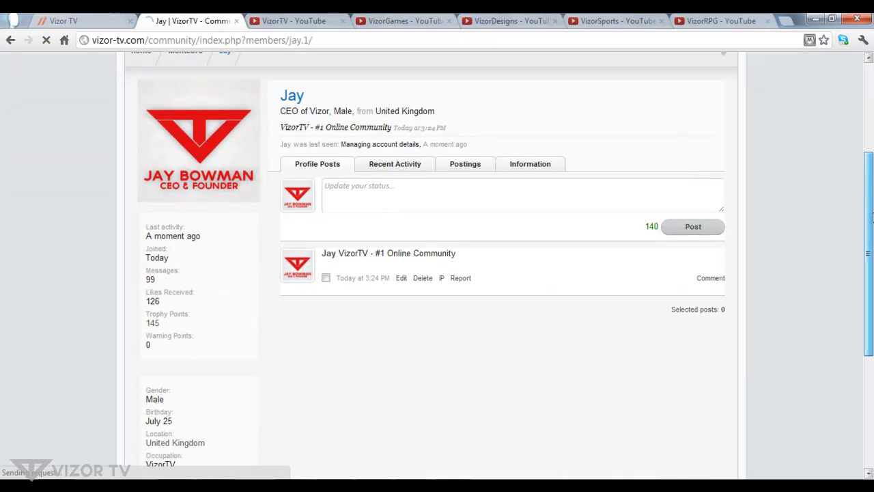
{"action": "scroll", "scroll_direction": "down", "scroll_amount": 3}
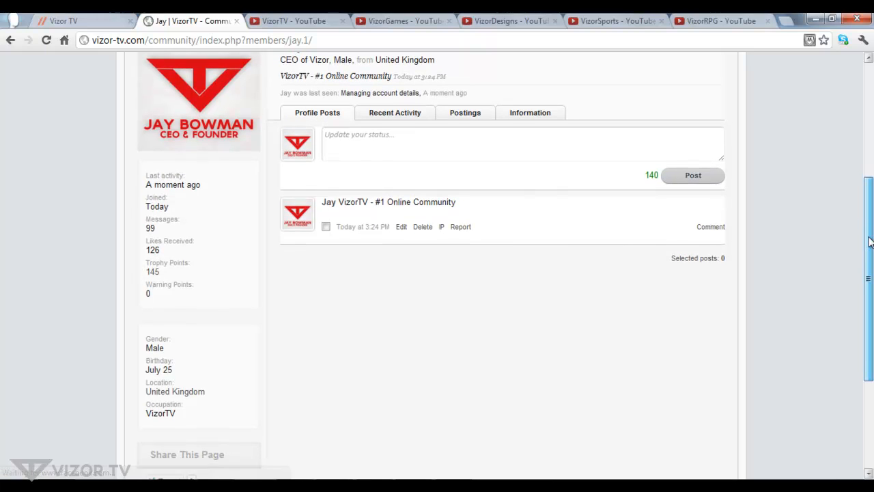
{"action": "scroll", "scroll_direction": "down", "scroll_amount": 3}
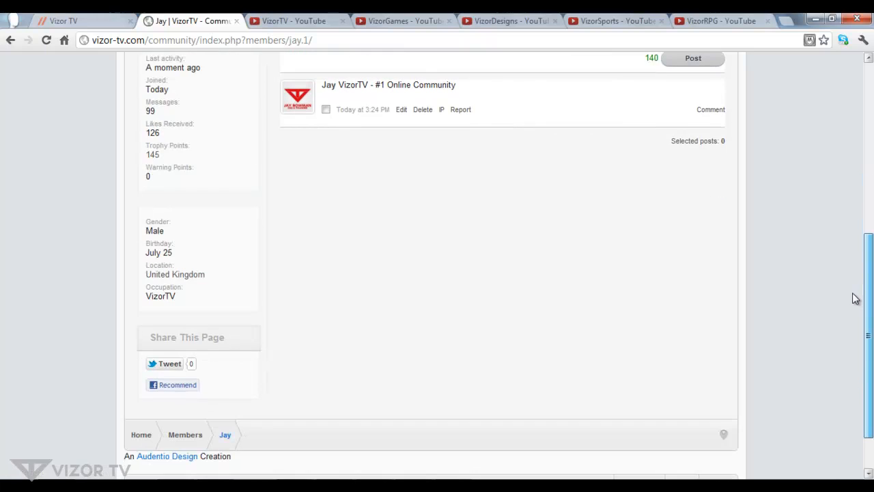
{"action": "scroll", "scroll_direction": "up", "scroll_amount": 3}
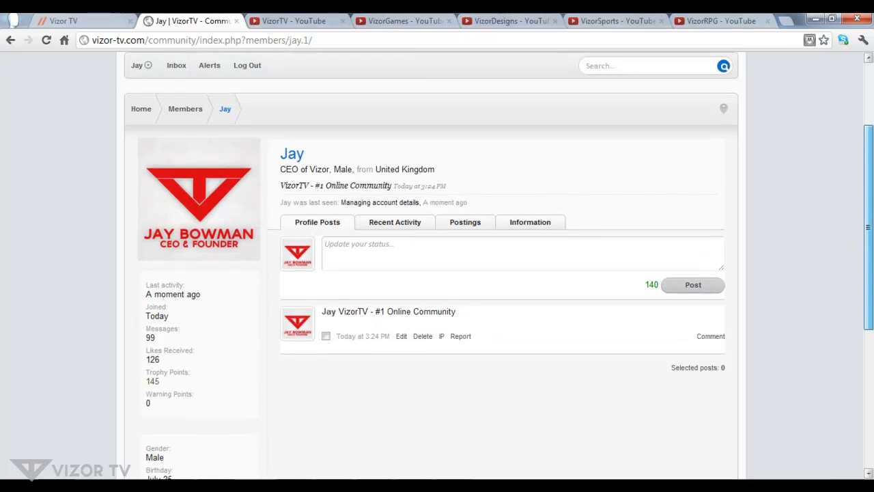
{"action": "scroll", "scroll_direction": "up", "scroll_amount": 3}
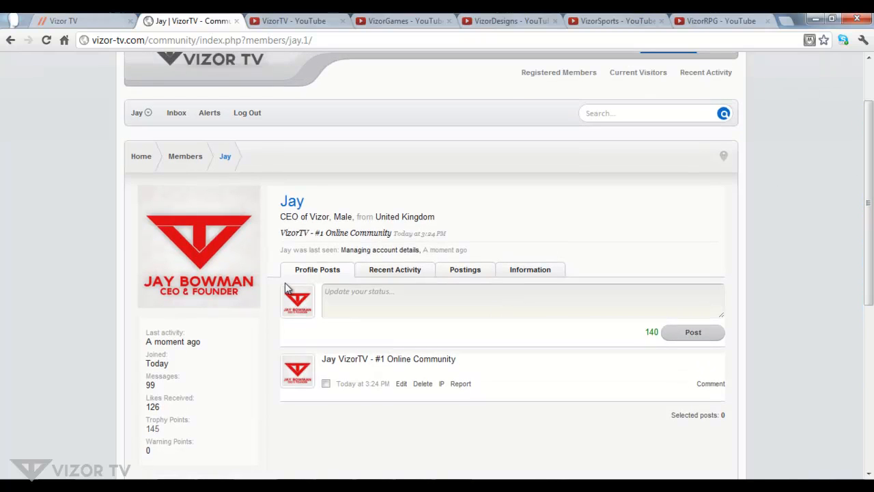
{"action": "mouse_move", "coordinate": [522, 355]}
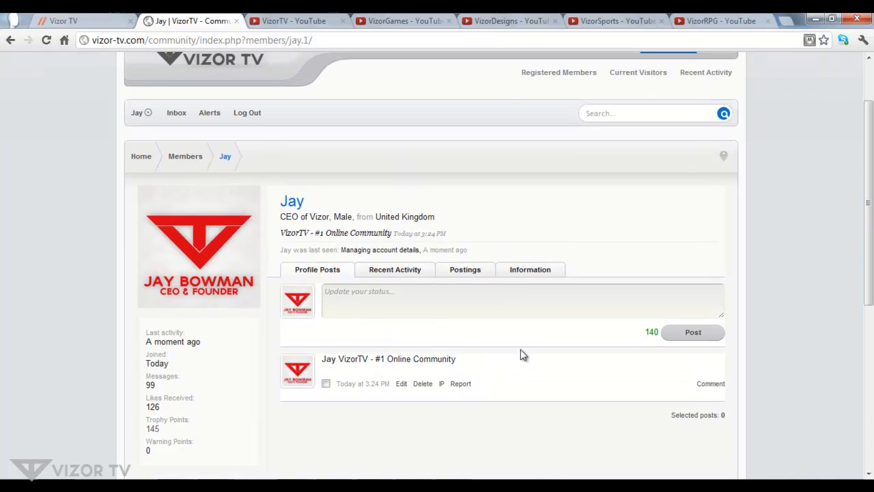
{"action": "scroll", "scroll_direction": "up", "scroll_amount": 3}
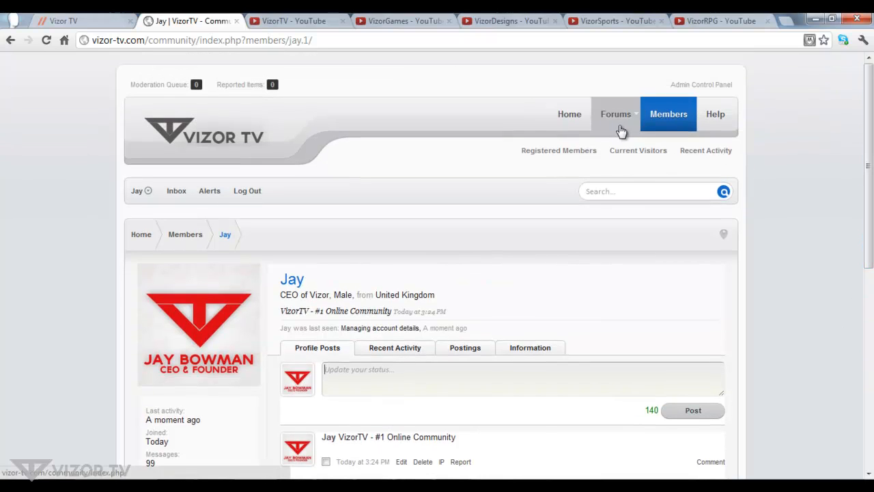
Browse the VizorTV - Community forum sections, then switch to the Vizor Network - TV channel.
{"action": "left_click", "coordinate": [615, 114]}
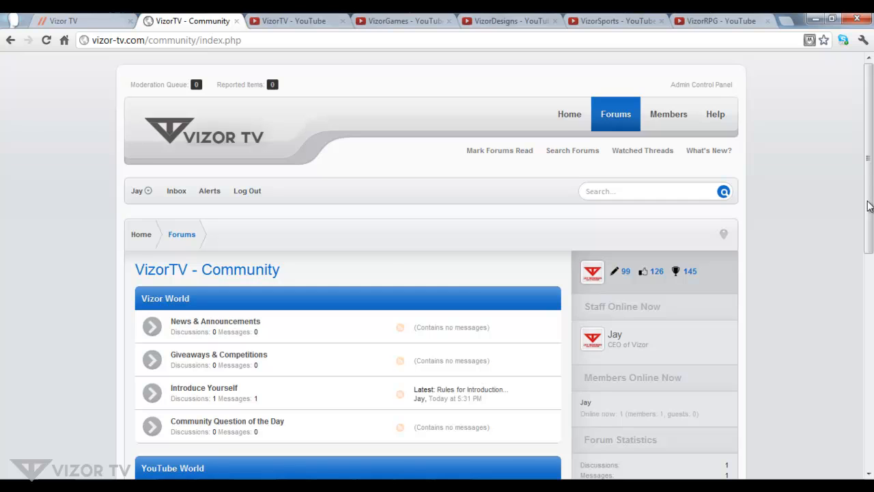
{"action": "scroll", "scroll_direction": "down", "scroll_amount": 3}
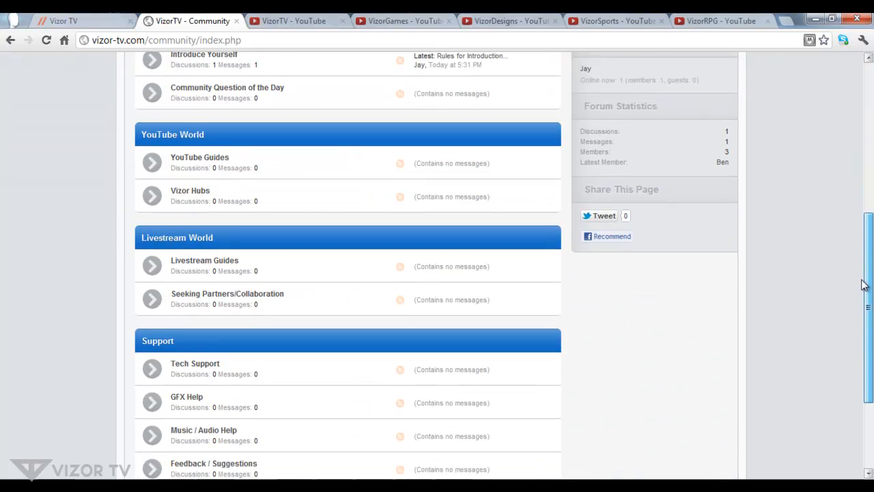
{"action": "scroll", "scroll_direction": "up", "scroll_amount": 3}
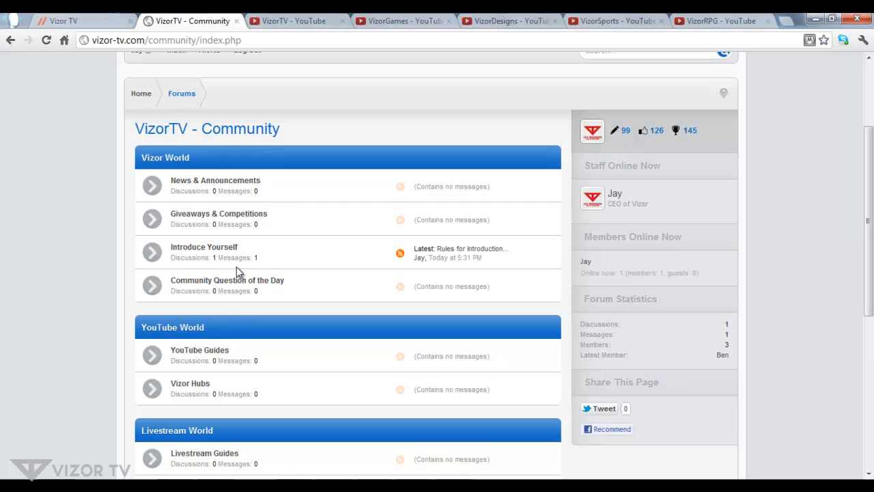
{"action": "scroll", "scroll_direction": "up", "scroll_amount": 3}
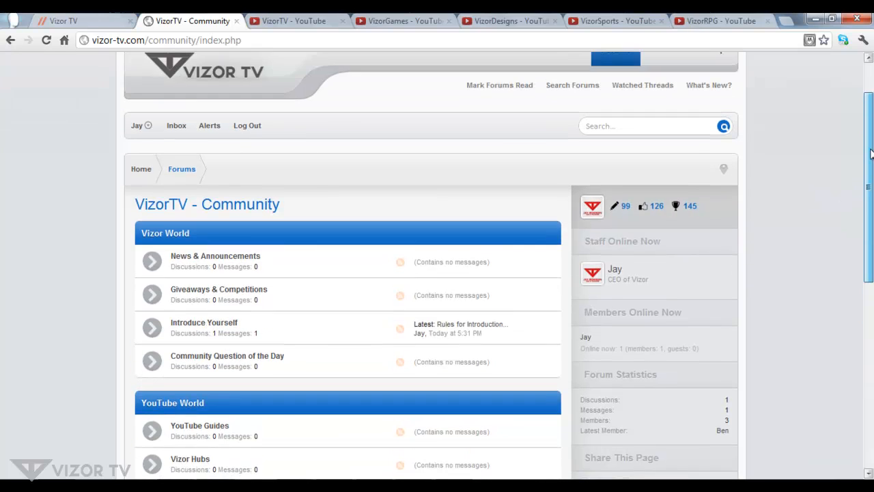
{"action": "left_click", "coordinate": [287, 21]}
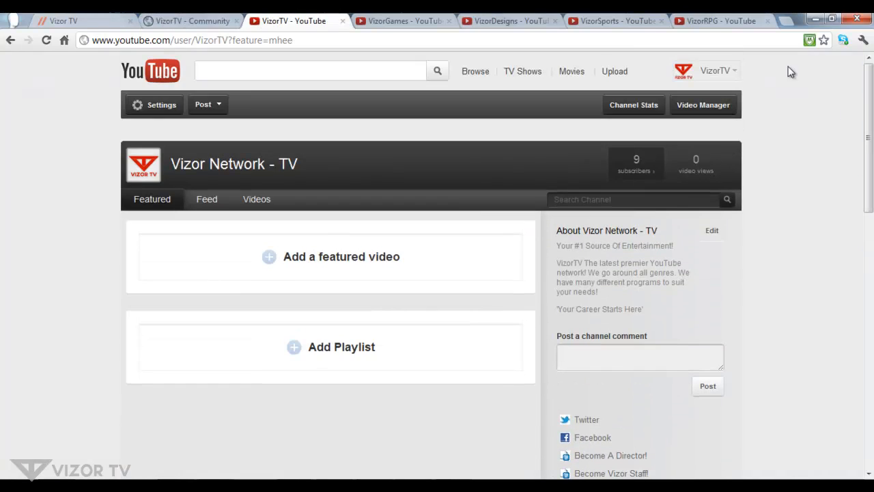
{"action": "mouse_move", "coordinate": [480, 182]}
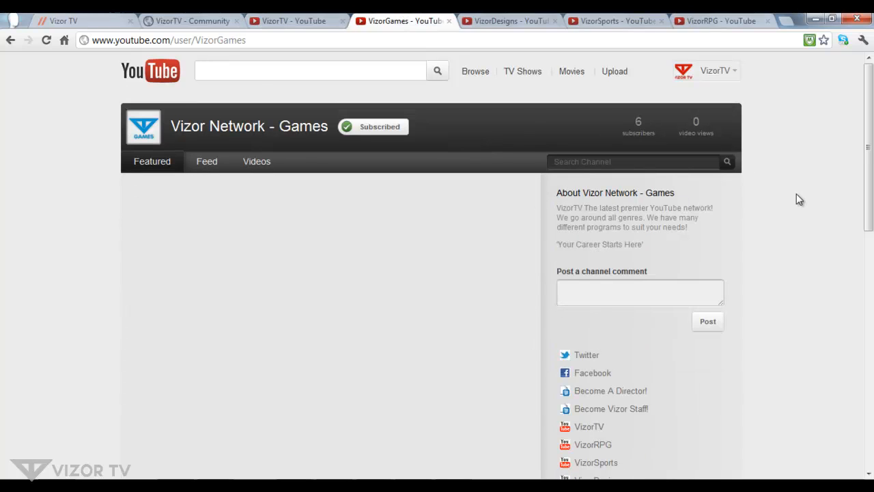
{"action": "mouse_move", "coordinate": [823, 197]}
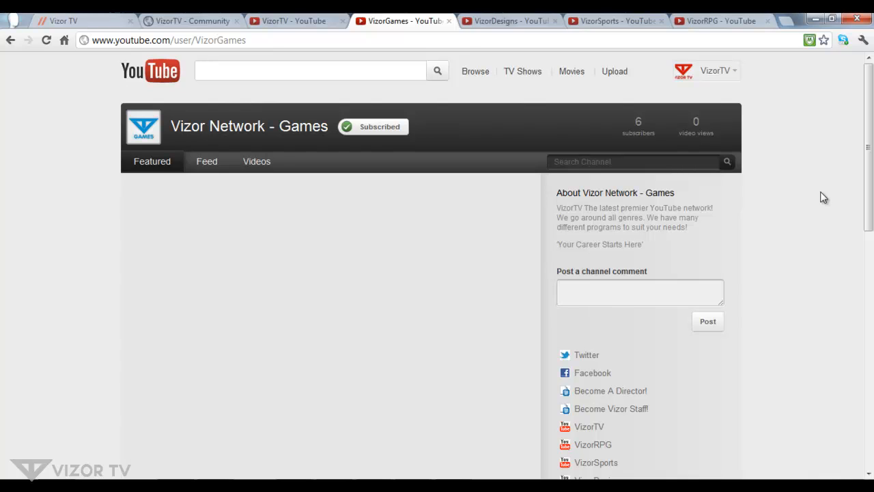
{"action": "mouse_move", "coordinate": [571, 71]}
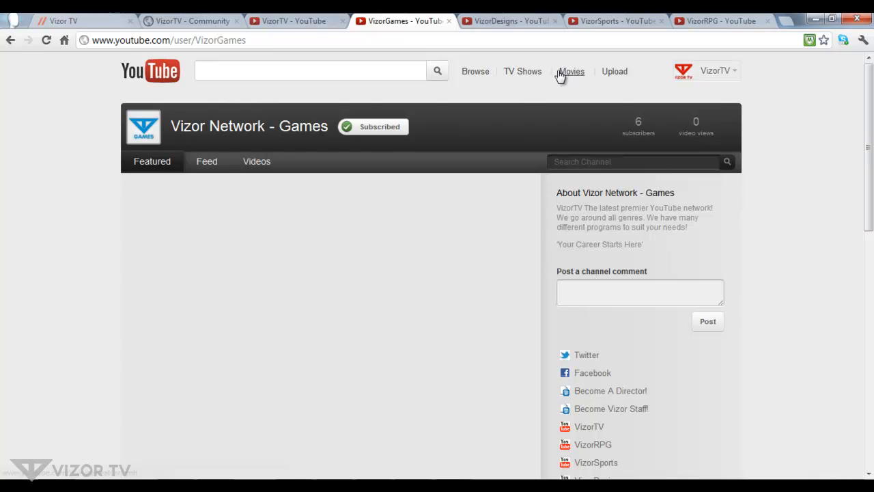
View the Designs and Sports channels, then scroll the RPG channel to its network links.
{"action": "left_click", "coordinate": [509, 21]}
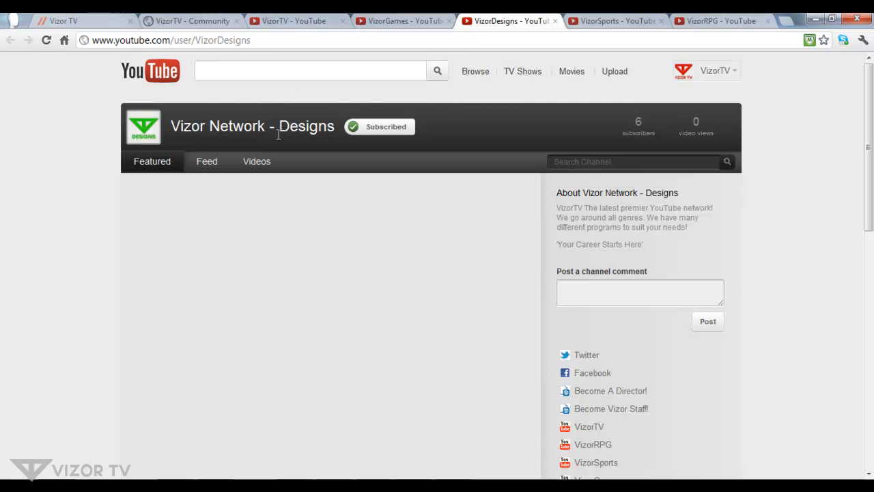
{"action": "mouse_move", "coordinate": [607, 21]}
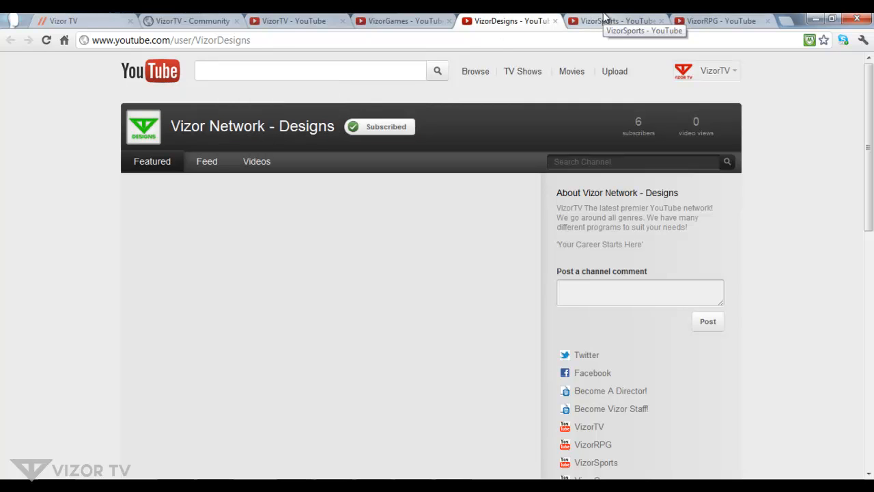
{"action": "left_click", "coordinate": [615, 20]}
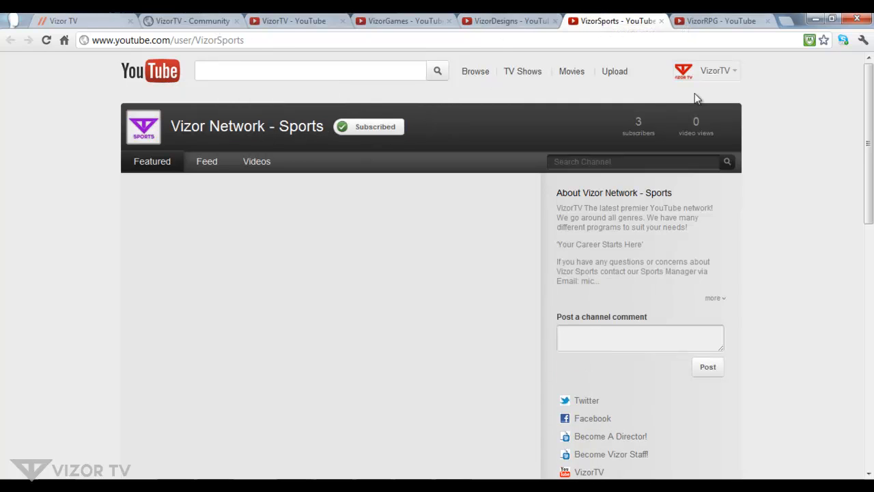
{"action": "mouse_move", "coordinate": [812, 51]}
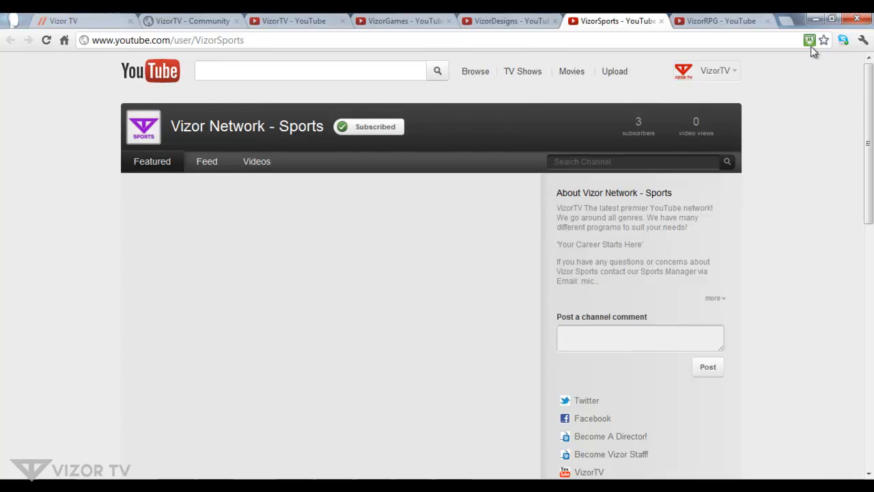
{"action": "mouse_move", "coordinate": [686, 17]}
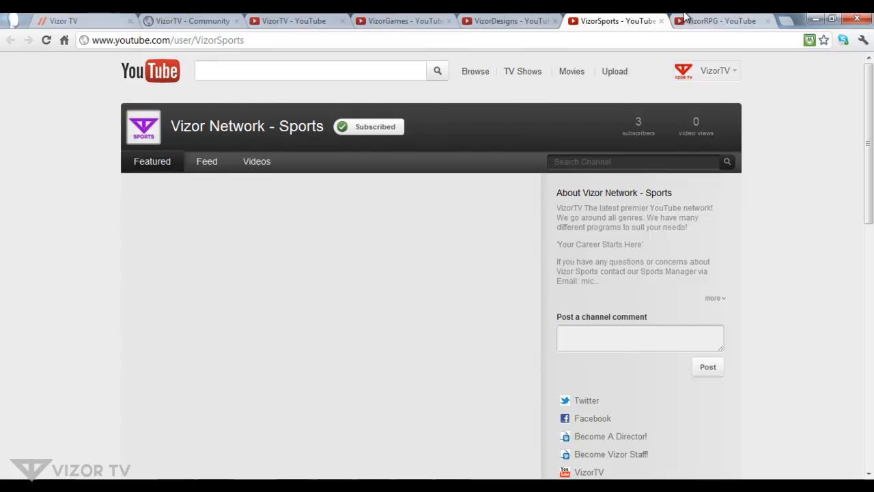
{"action": "mouse_move", "coordinate": [719, 18]}
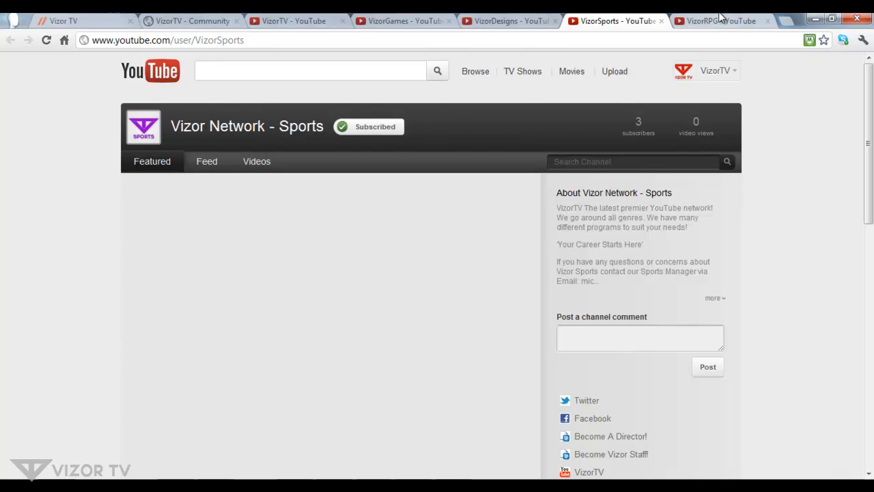
{"action": "left_click", "coordinate": [717, 21]}
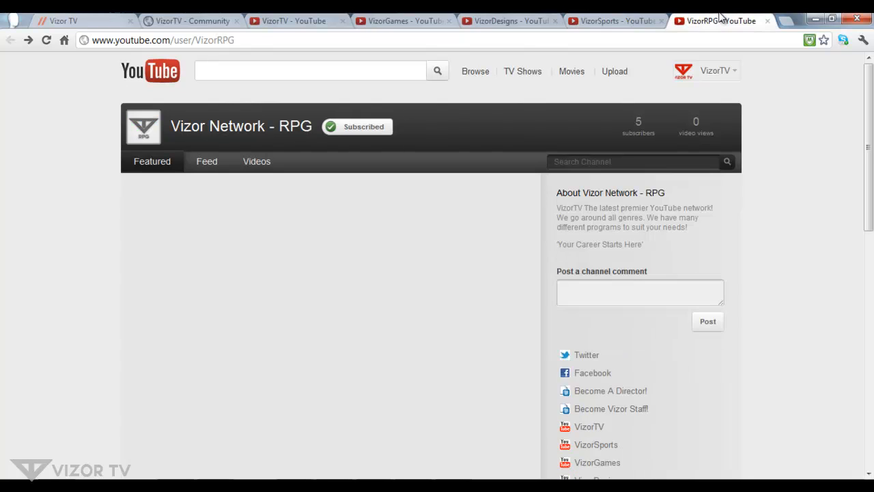
{"action": "mouse_move", "coordinate": [777, 168]}
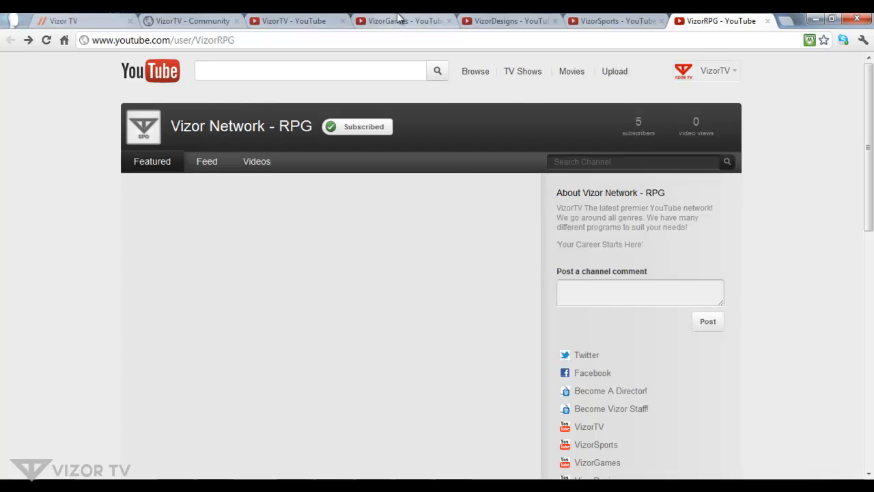
{"action": "scroll", "scroll_direction": "down", "scroll_amount": 3}
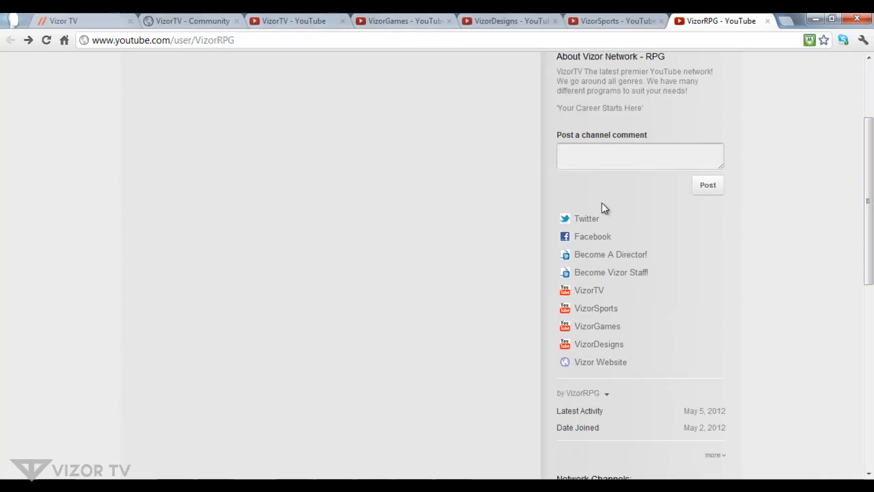
{"action": "mouse_move", "coordinate": [588, 276]}
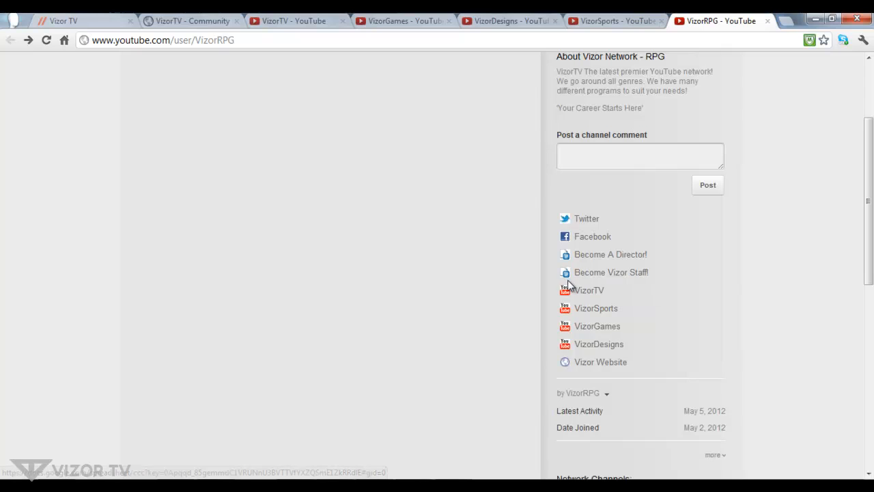
{"action": "mouse_move", "coordinate": [633, 287]}
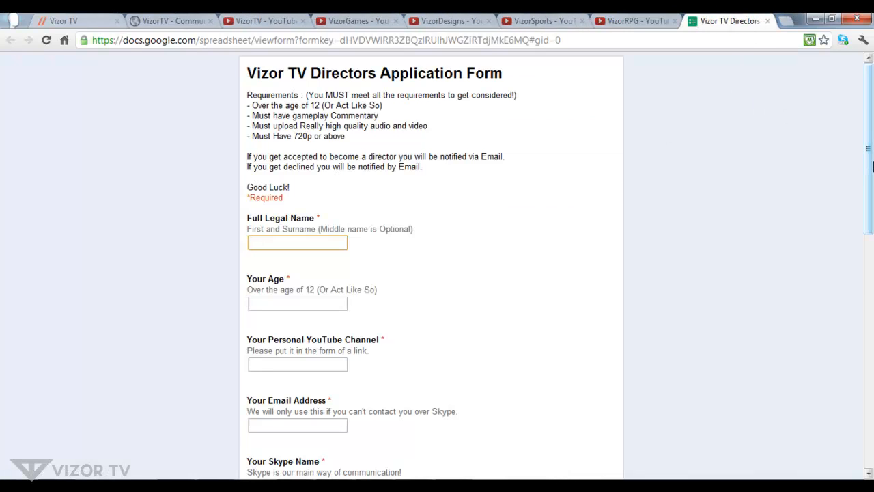
Scroll the Directors Application Form, then bring up the Staff Application responses sheet.
{"action": "scroll", "scroll_direction": "down", "scroll_amount": 3}
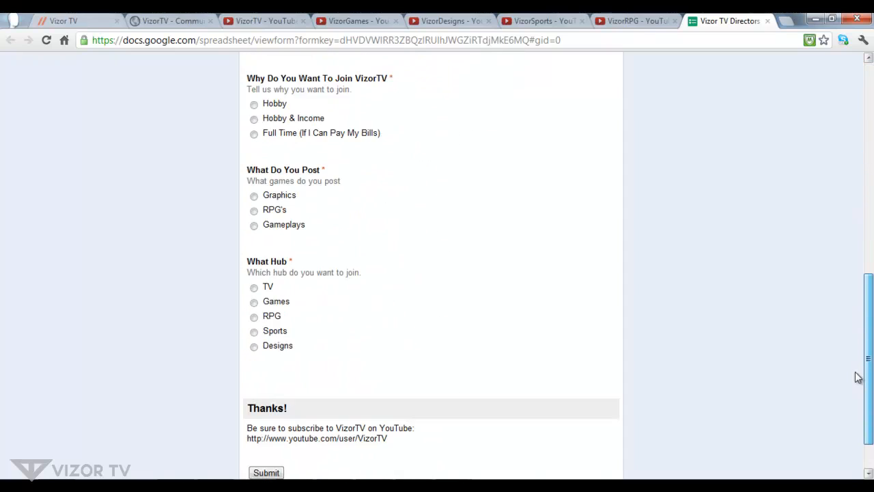
{"action": "left_click", "coordinate": [632, 20]}
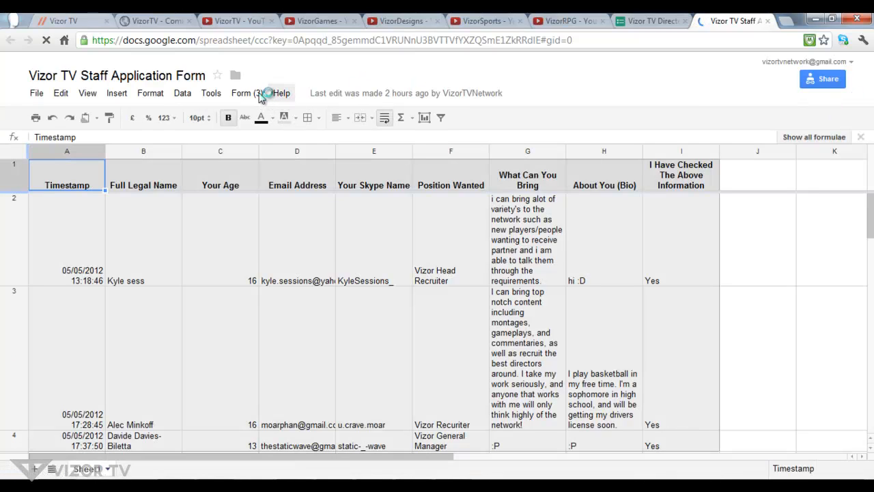
Open the live Staff Application Form and review its requirements, checking the Directors form briefly.
{"action": "left_click", "coordinate": [247, 93]}
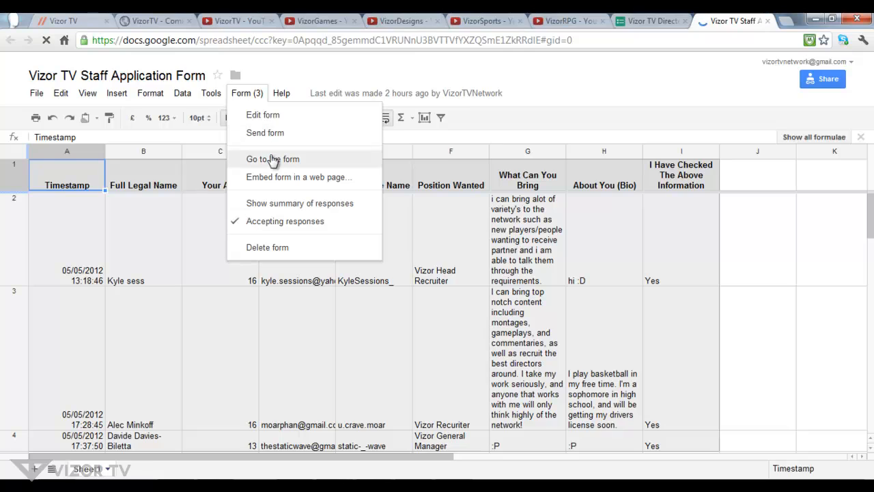
{"action": "left_click", "coordinate": [272, 158]}
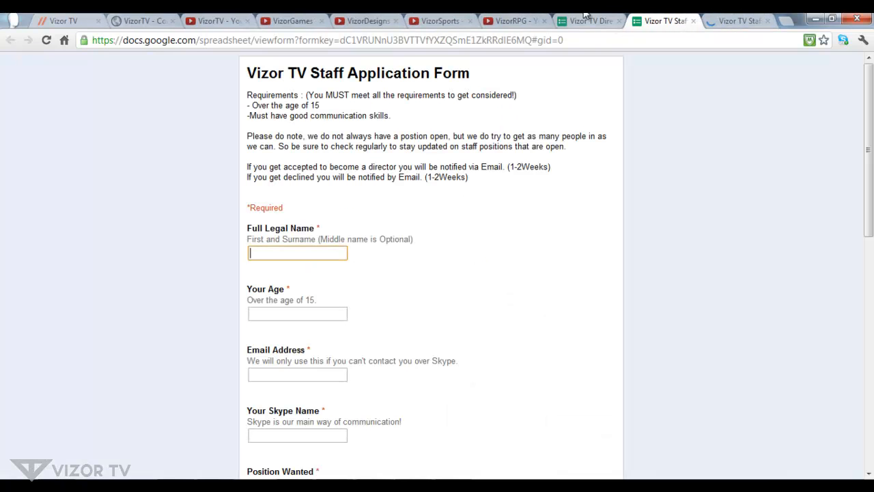
{"action": "mouse_move", "coordinate": [680, 97]}
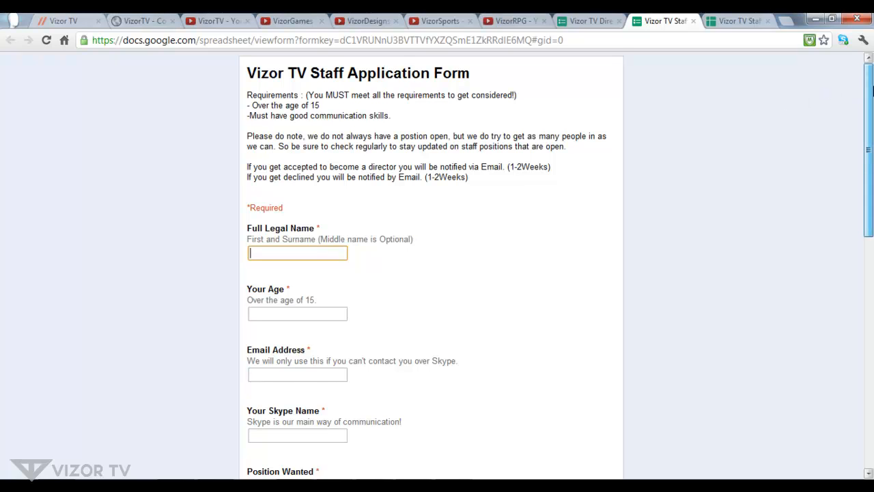
{"action": "scroll", "scroll_direction": "down", "scroll_amount": 3}
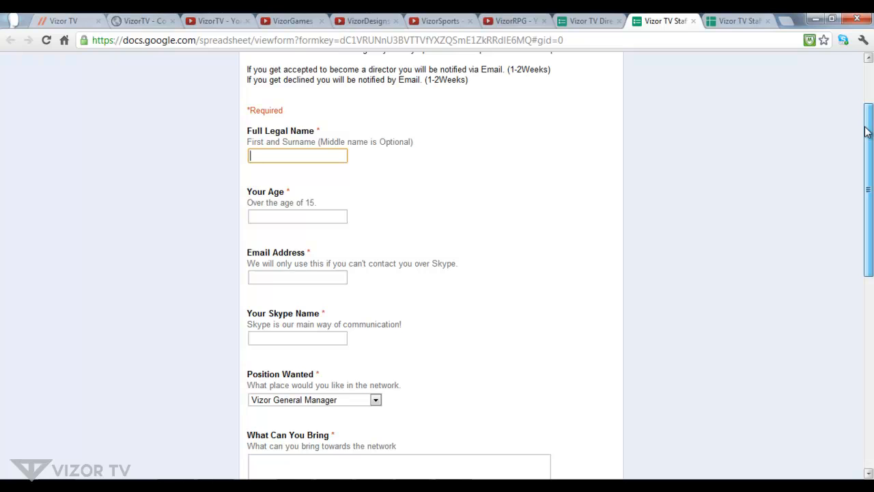
{"action": "scroll", "scroll_direction": "up", "scroll_amount": 3}
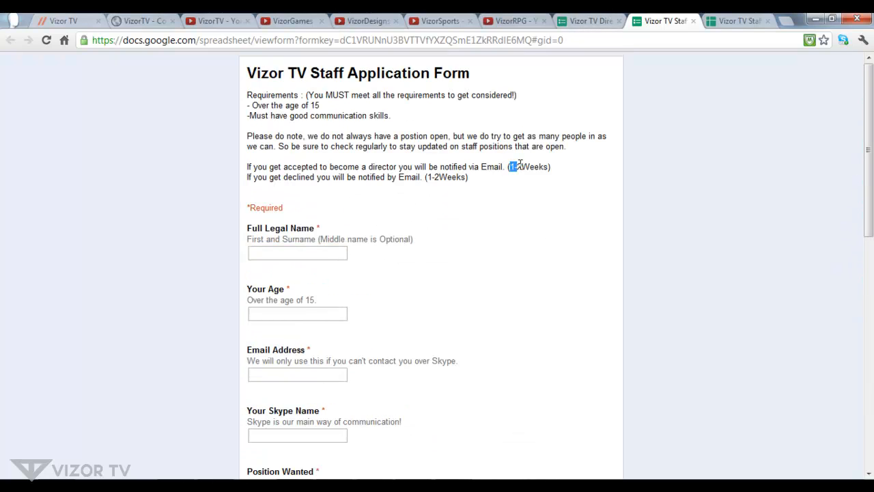
{"action": "left_click", "coordinate": [587, 20]}
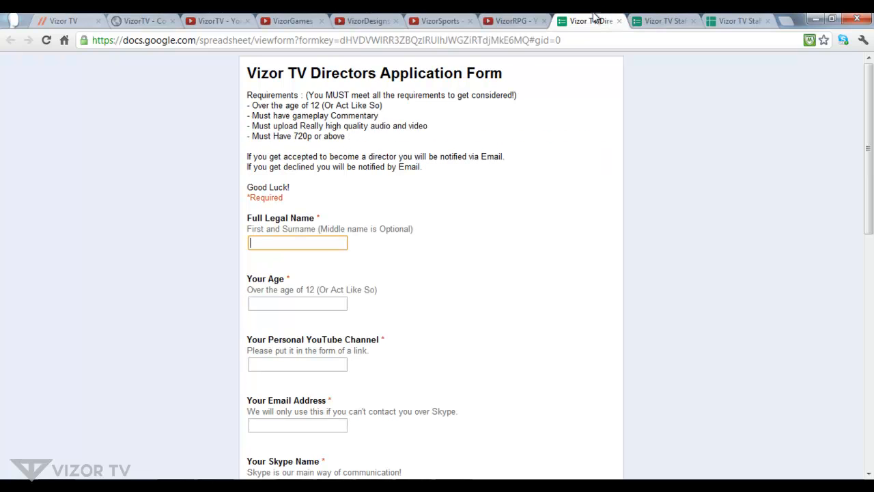
{"action": "left_click", "coordinate": [734, 21]}
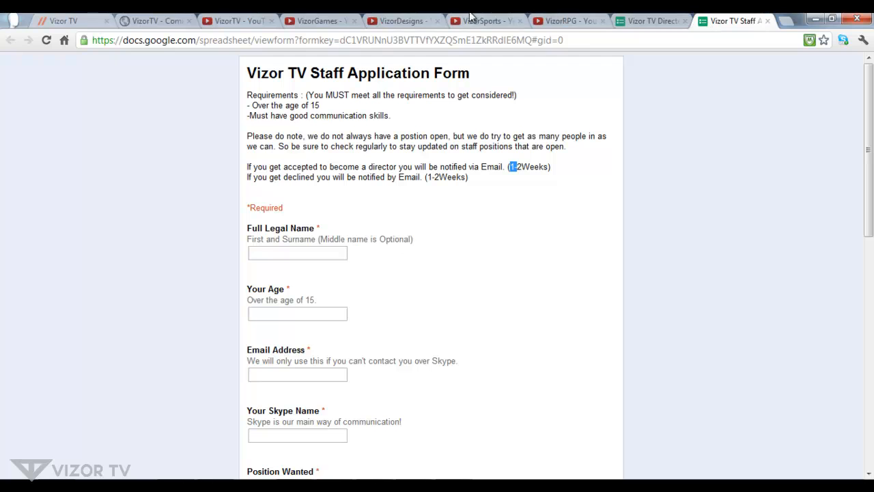
Scroll the Vizor TV home page to the partnership, directorship and community program sections.
{"action": "left_click", "coordinate": [61, 20]}
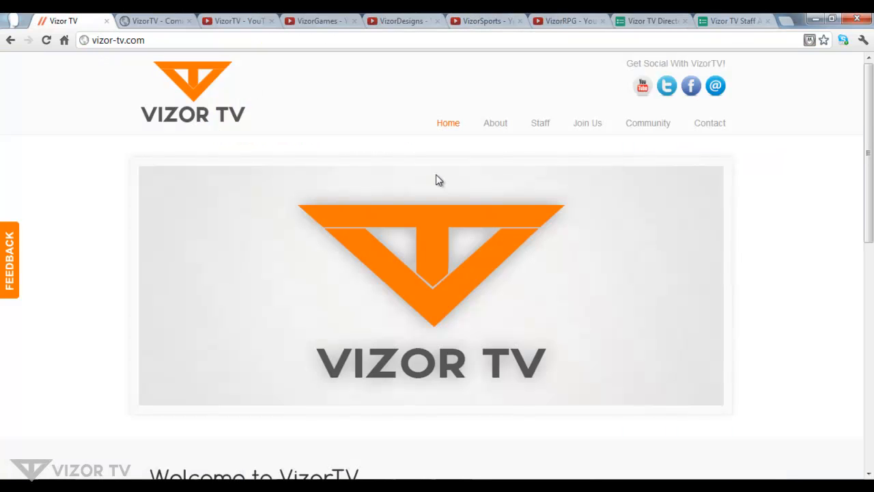
{"action": "scroll", "scroll_direction": "down", "scroll_amount": 3}
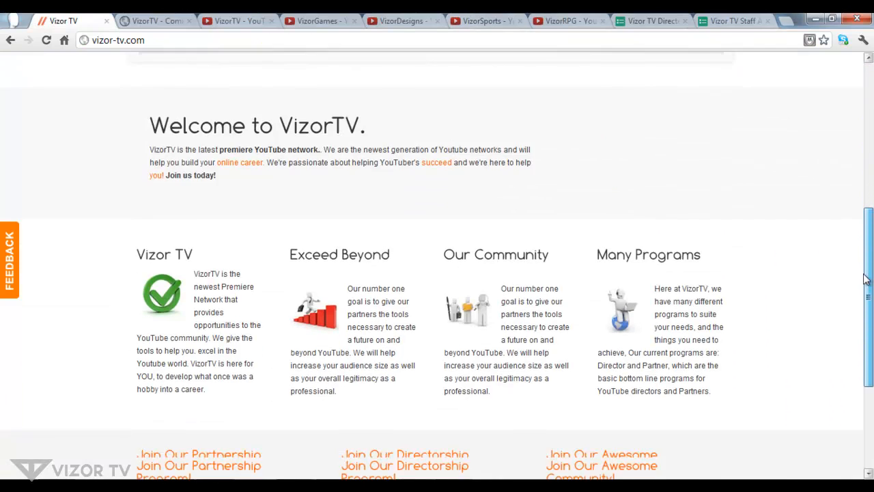
{"action": "scroll", "scroll_direction": "down", "scroll_amount": 3}
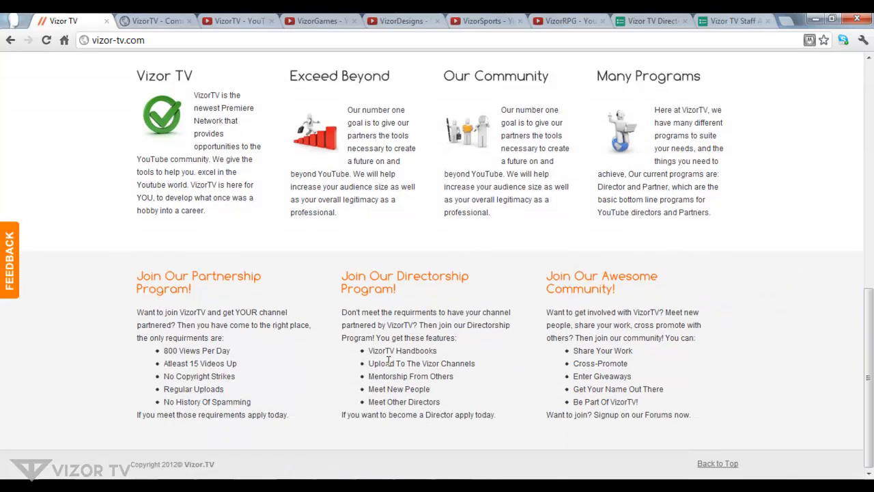
{"action": "mouse_move", "coordinate": [212, 336]}
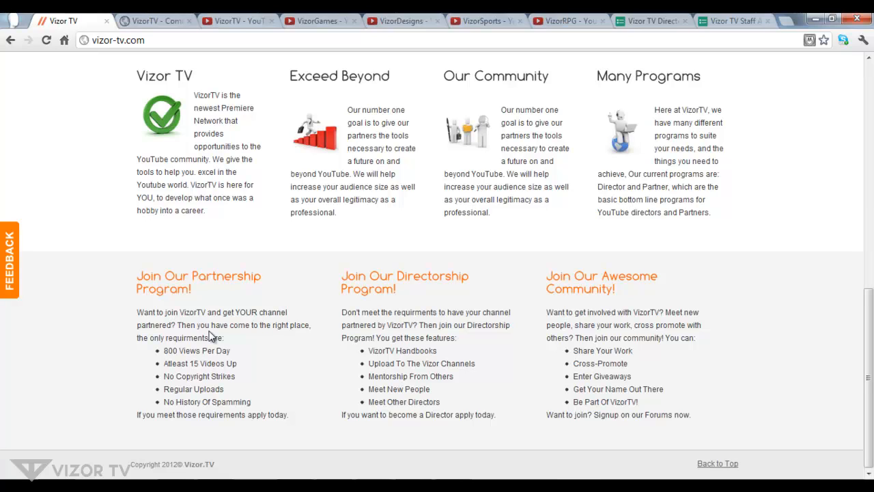
{"action": "mouse_move", "coordinate": [9, 259]}
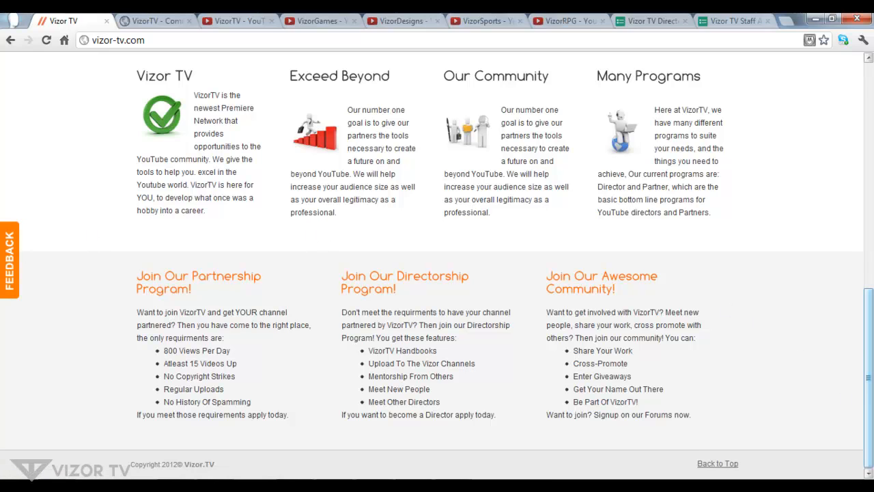
{"action": "scroll", "scroll_direction": "up", "scroll_amount": 3}
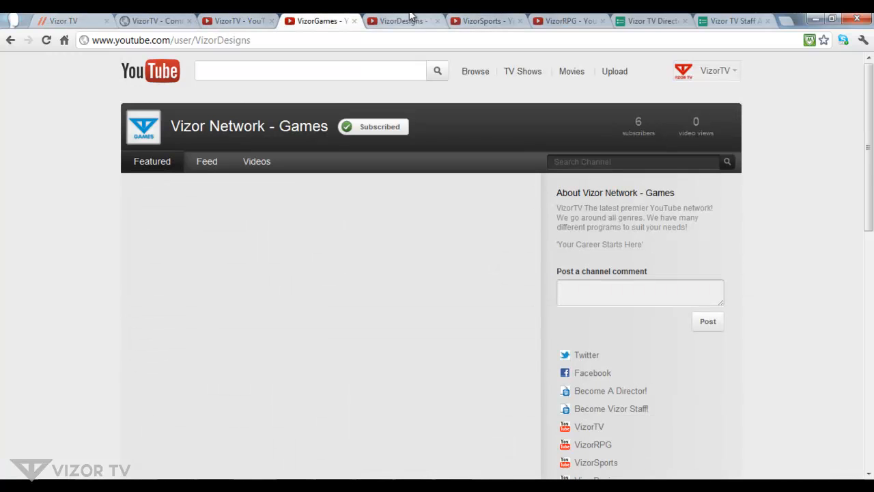
Show the Sports and RPG channels, then go back to the Vizor TV home page.
{"action": "left_click", "coordinate": [485, 20]}
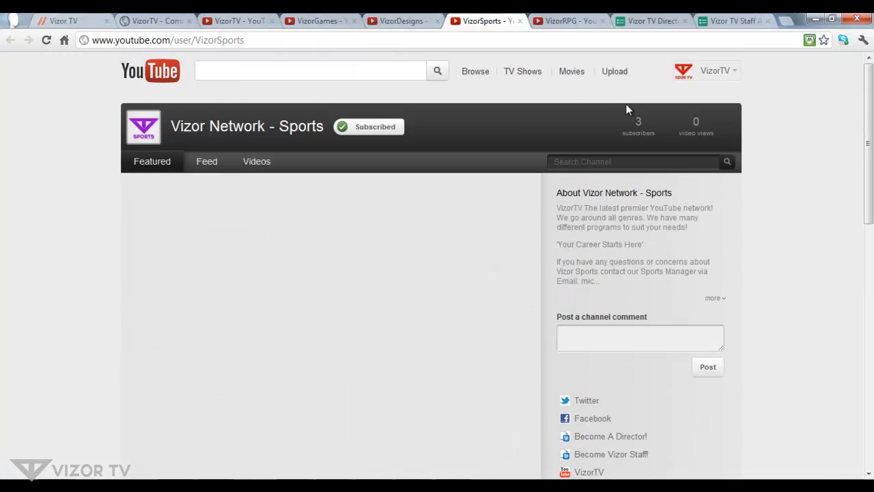
{"action": "left_click", "coordinate": [569, 20]}
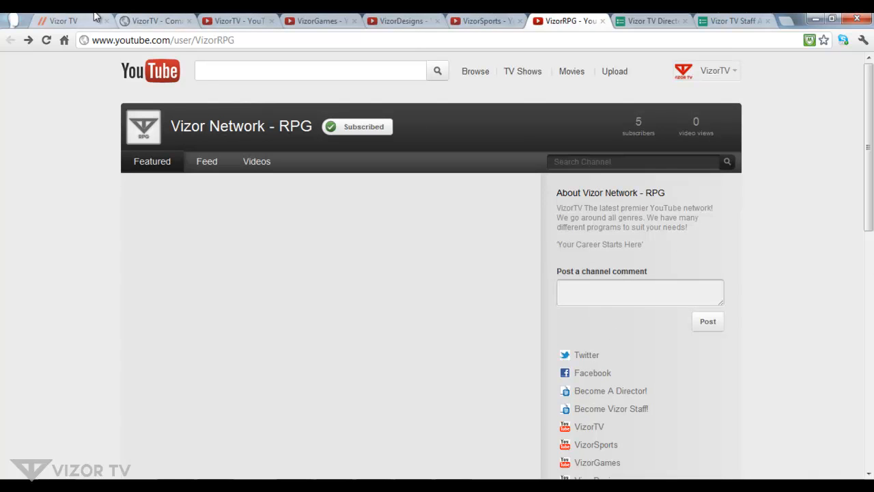
{"action": "left_click", "coordinate": [62, 21]}
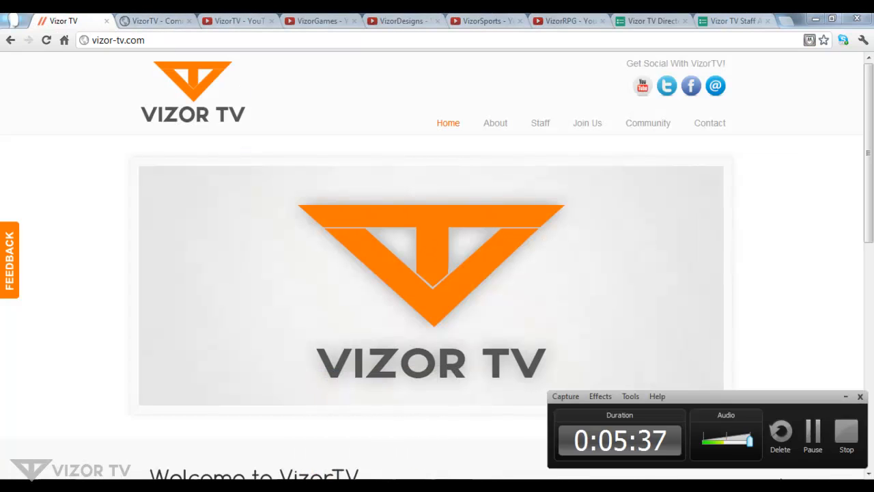